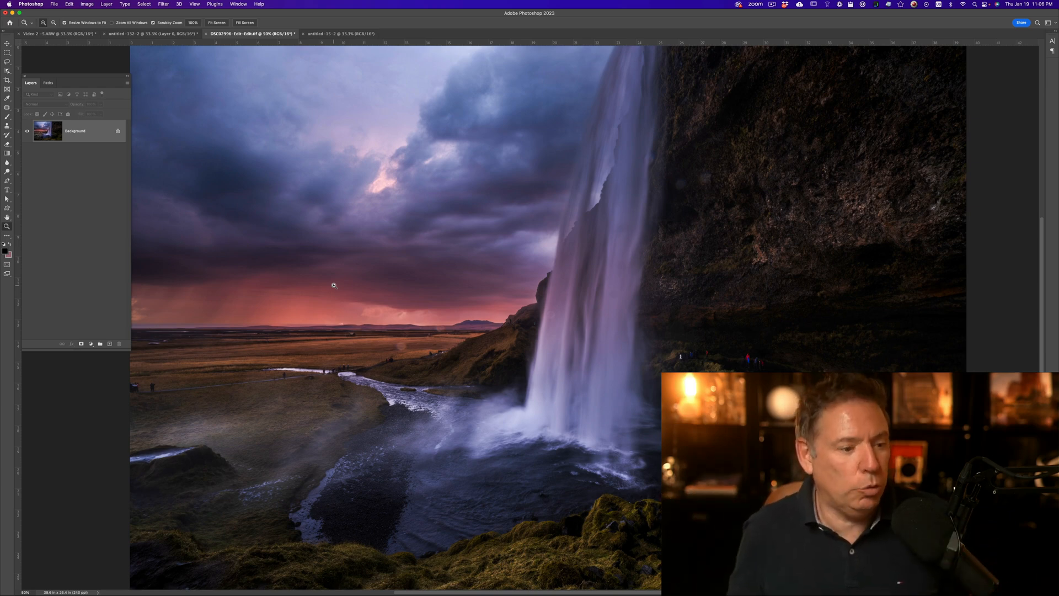
Auto-select the man in the studio self-portrait using the Object Selection tool's Select Subject
click(338, 33)
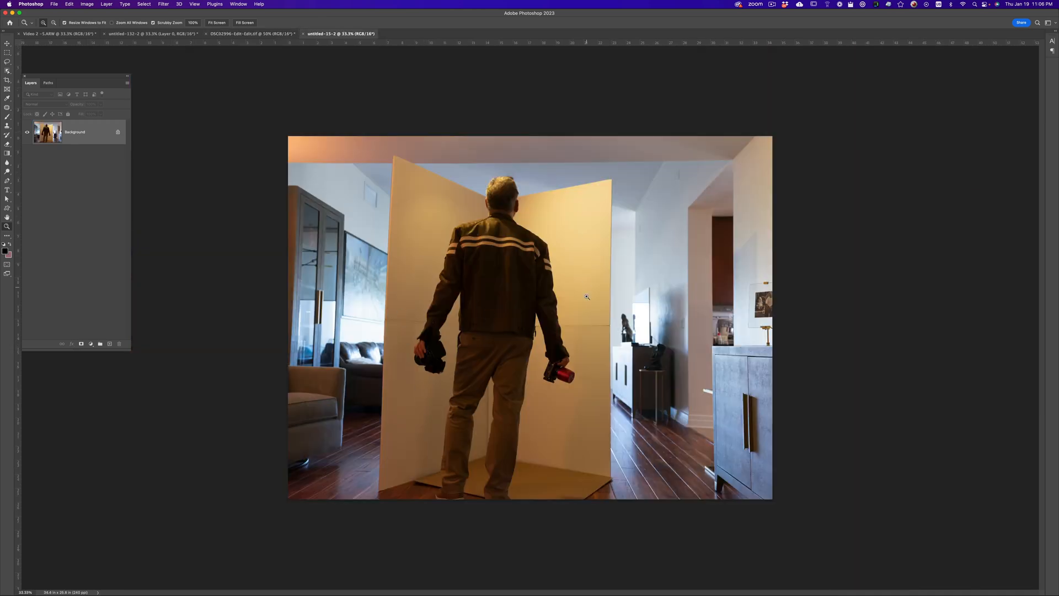
mouse_move(421, 214)
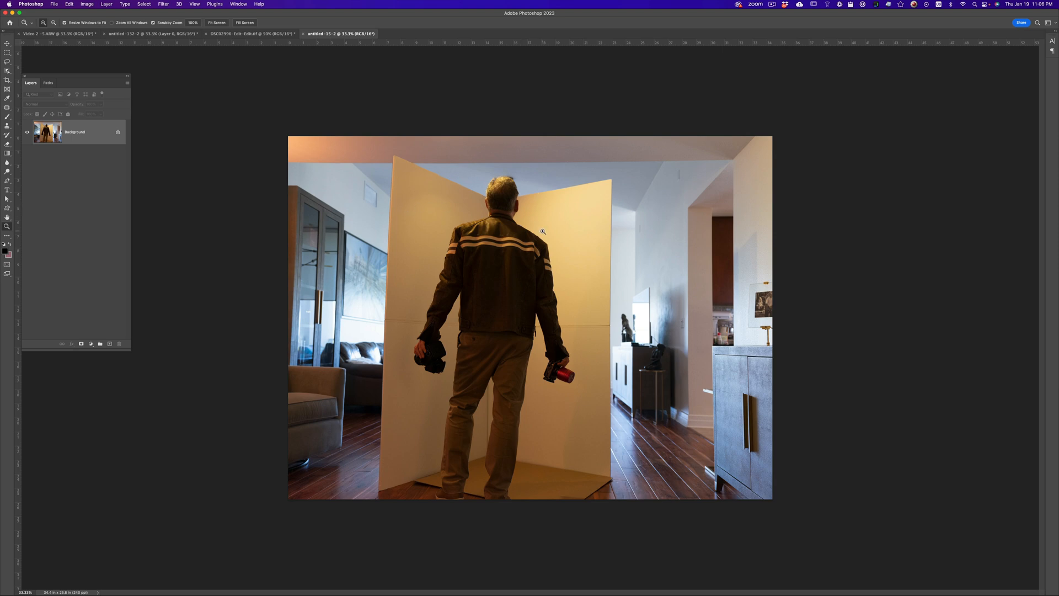
mouse_move(451, 263)
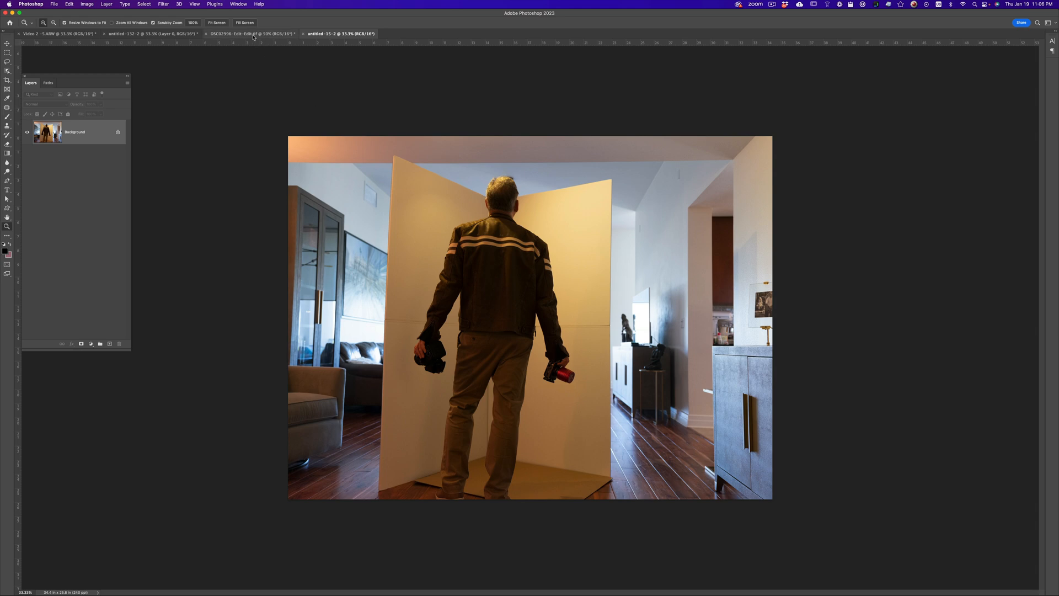
click(254, 33)
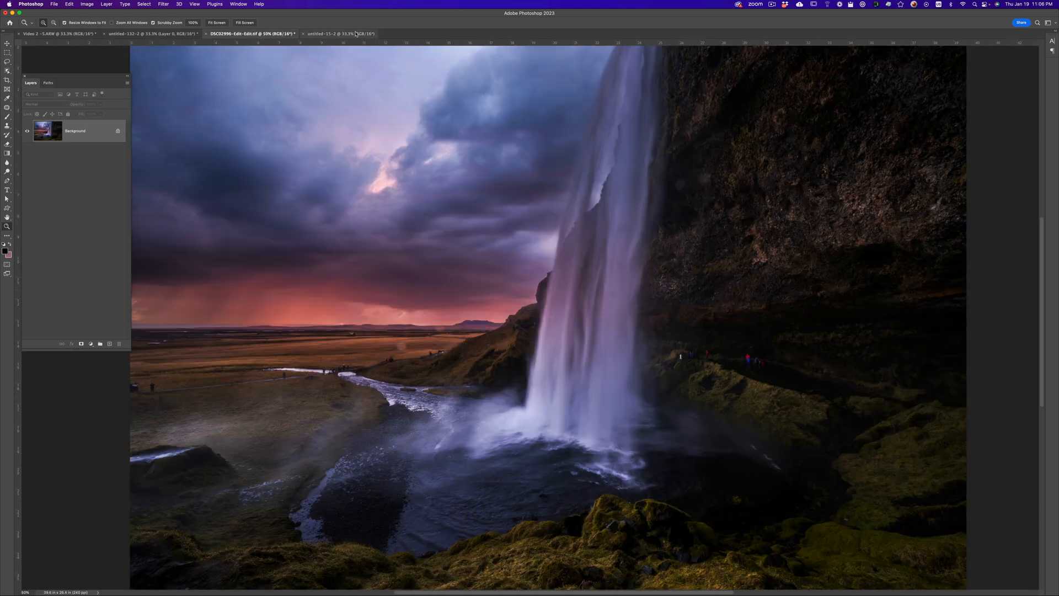
click(340, 34)
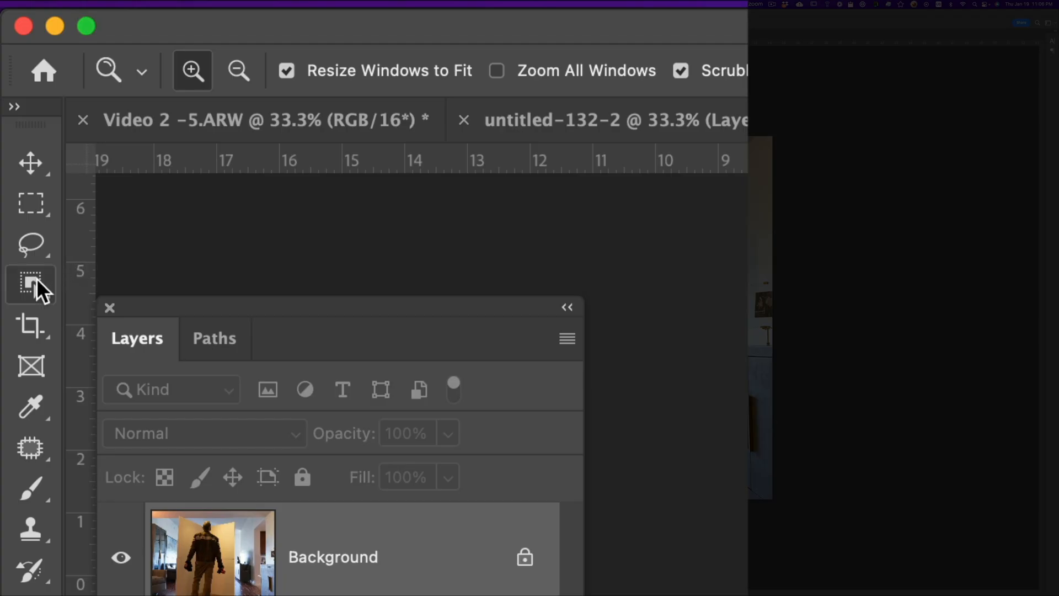
click(31, 284)
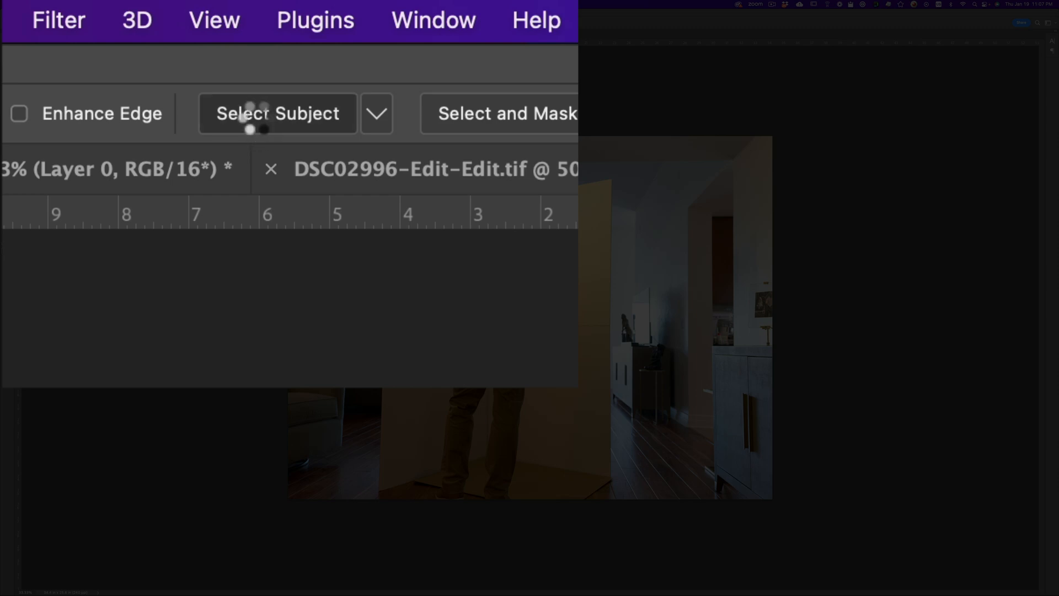
click(277, 112)
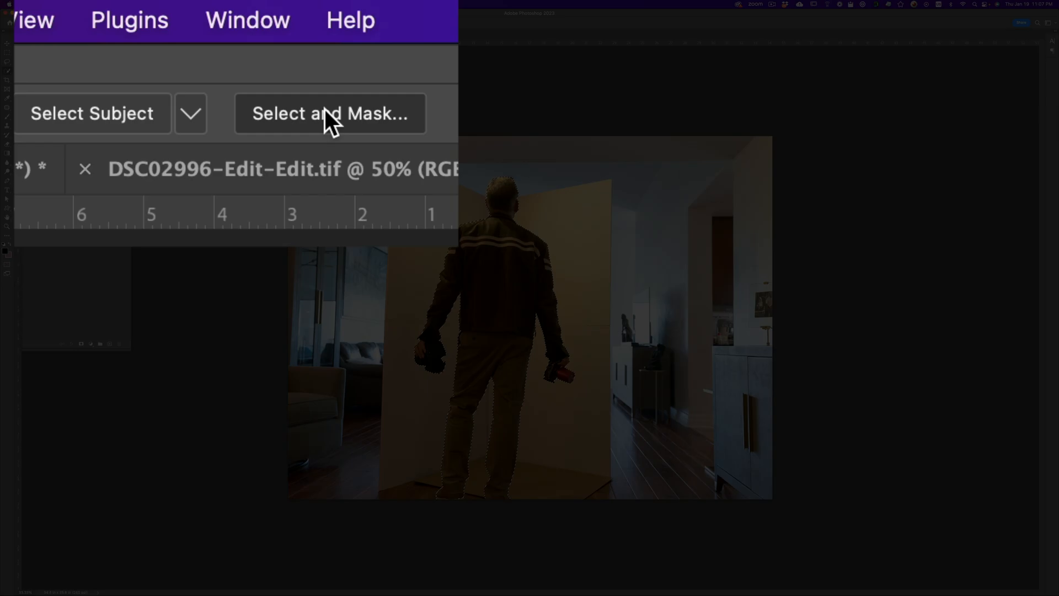
In Select and Mask, preview the cutout in Black & White and on transparency, then set Output To Layer Mask
click(330, 114)
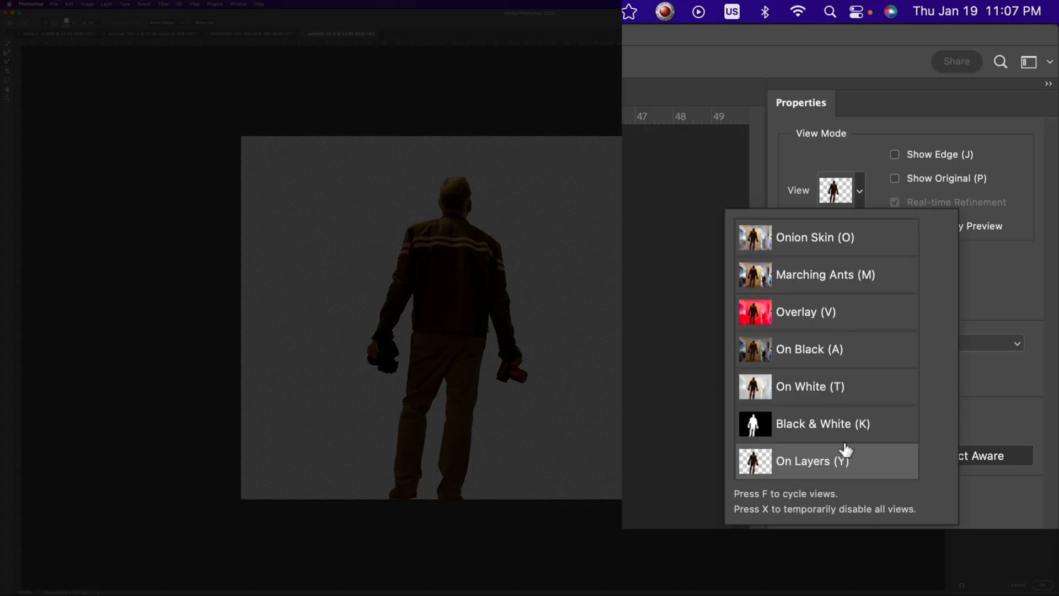
click(822, 424)
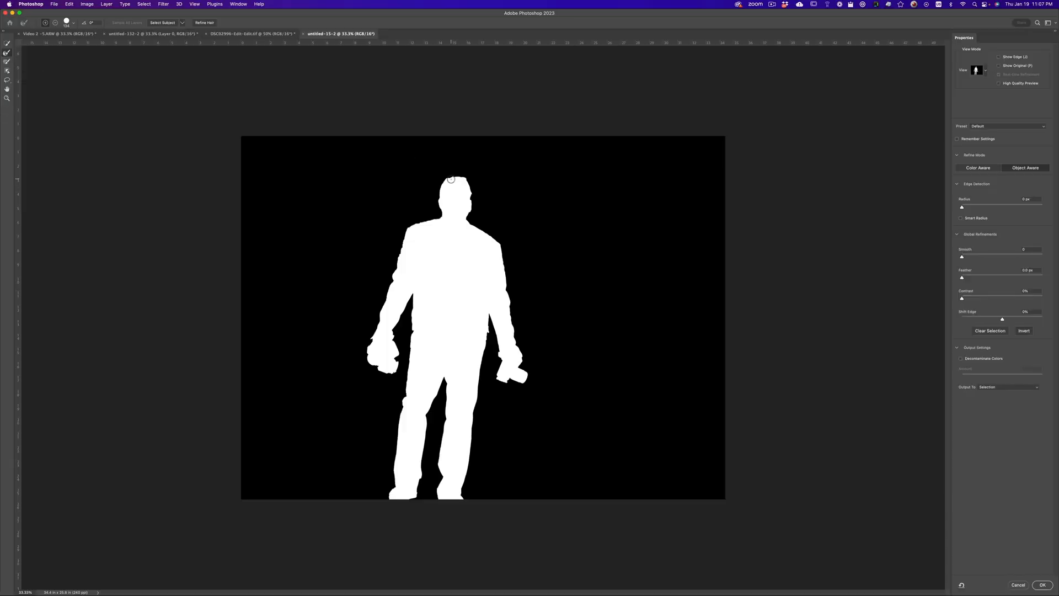
mouse_move(465, 182)
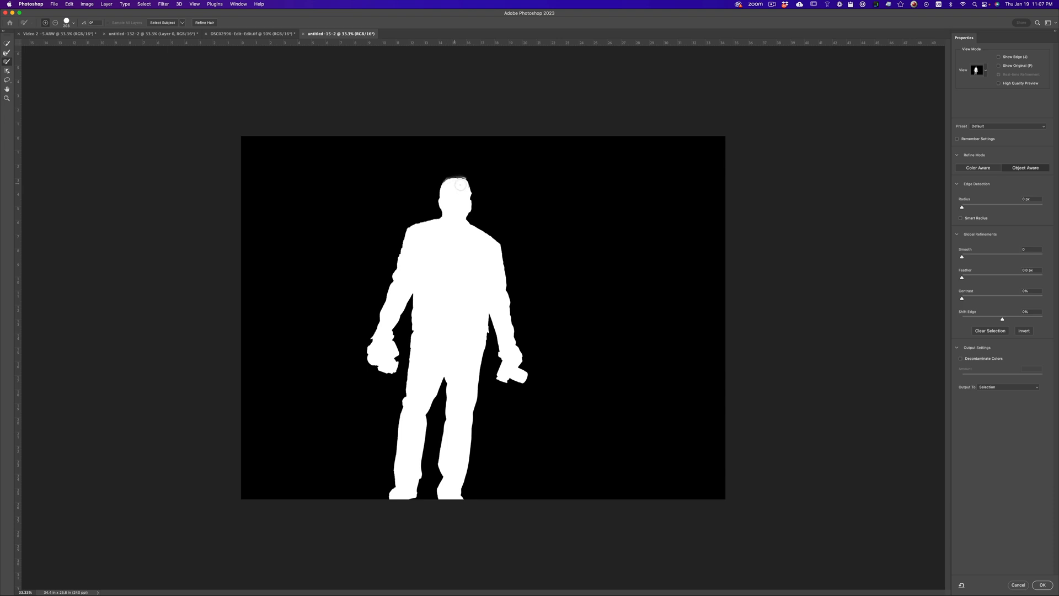
mouse_move(474, 227)
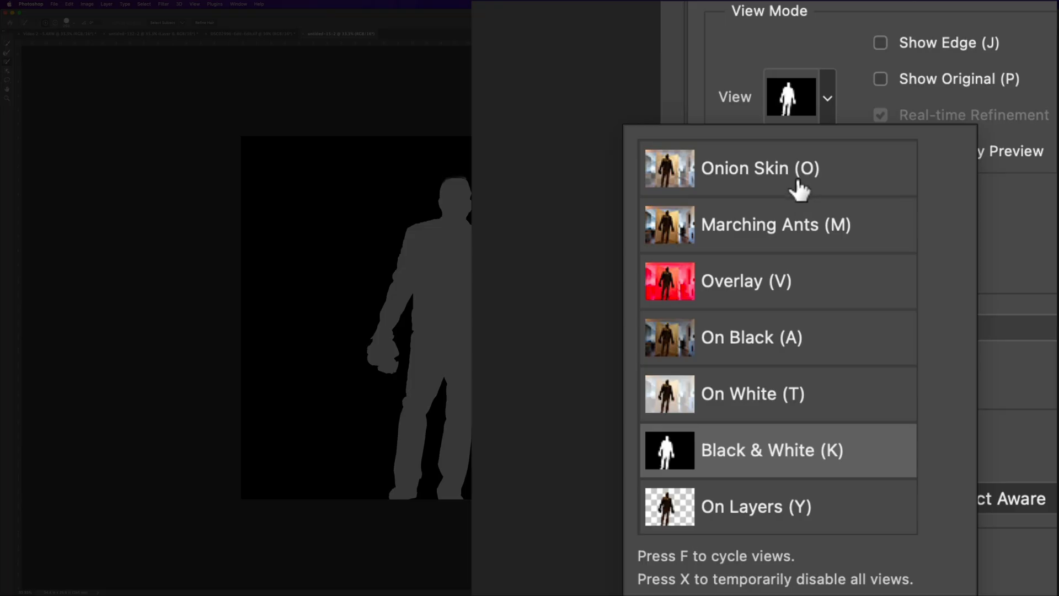
click(755, 506)
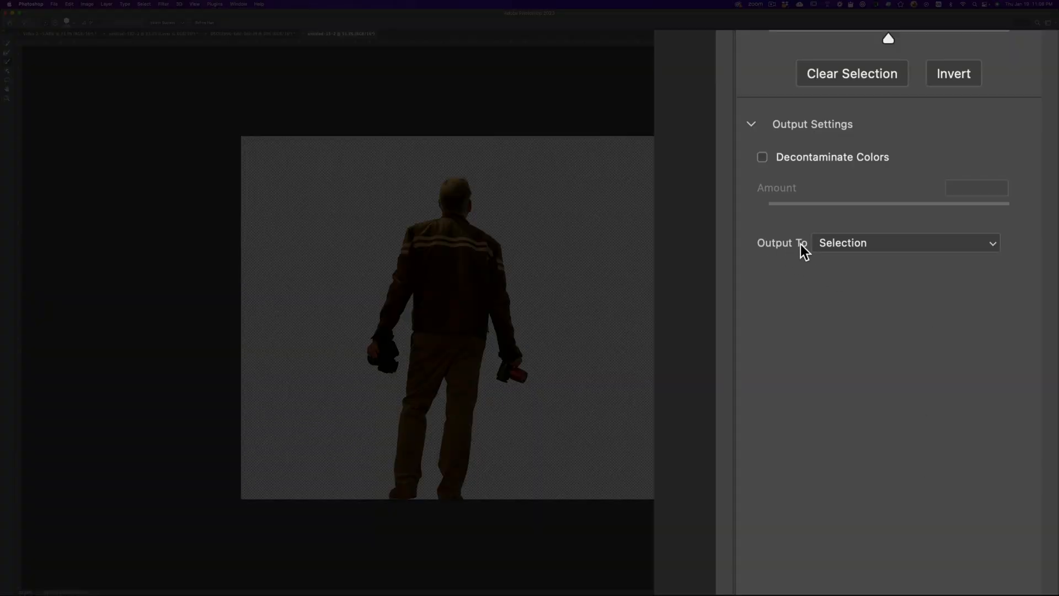
click(905, 243)
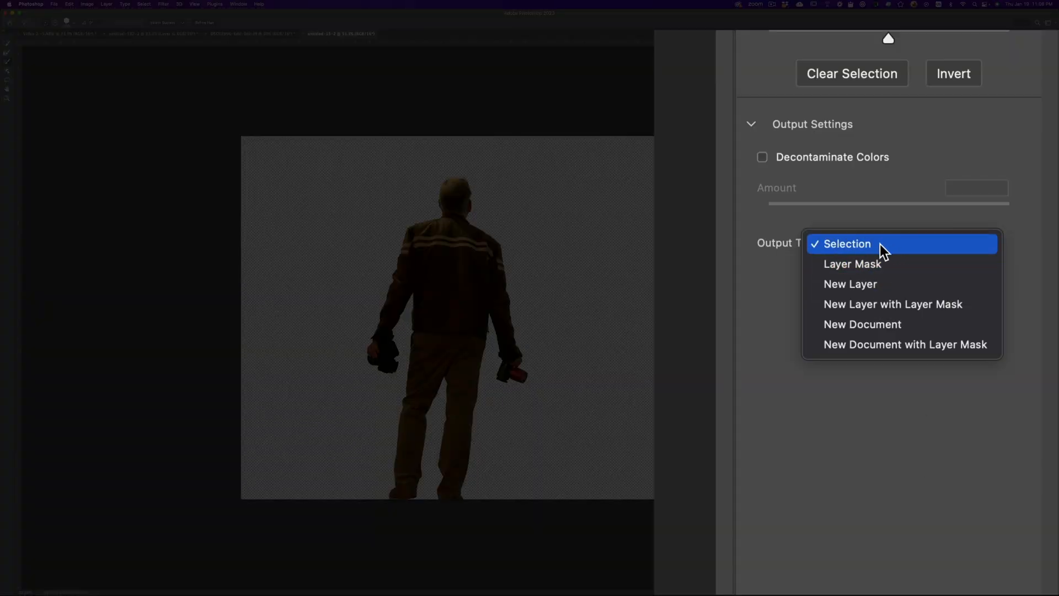
mouse_move(895, 264)
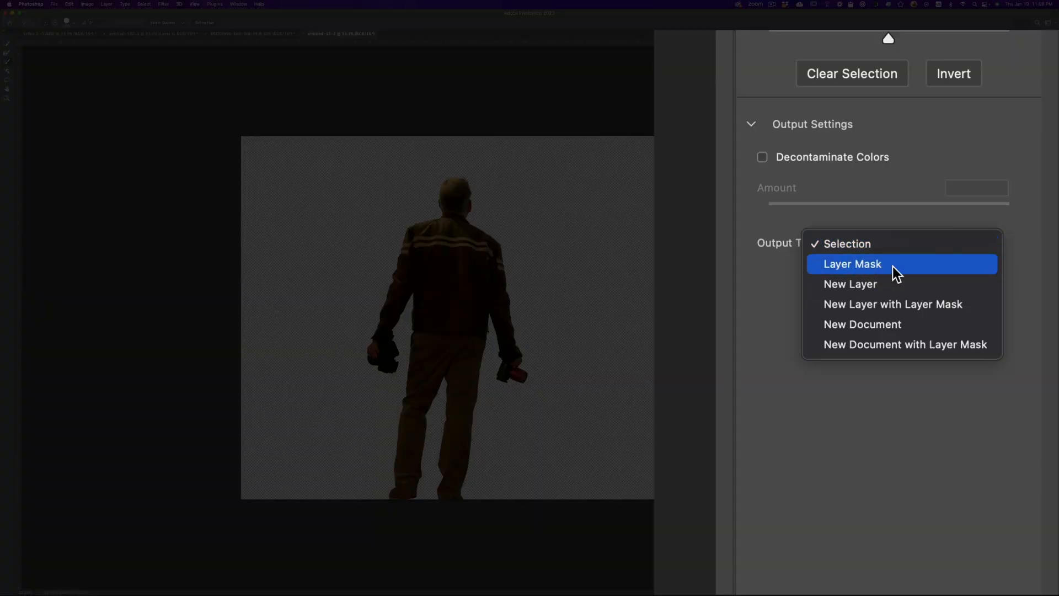
click(852, 264)
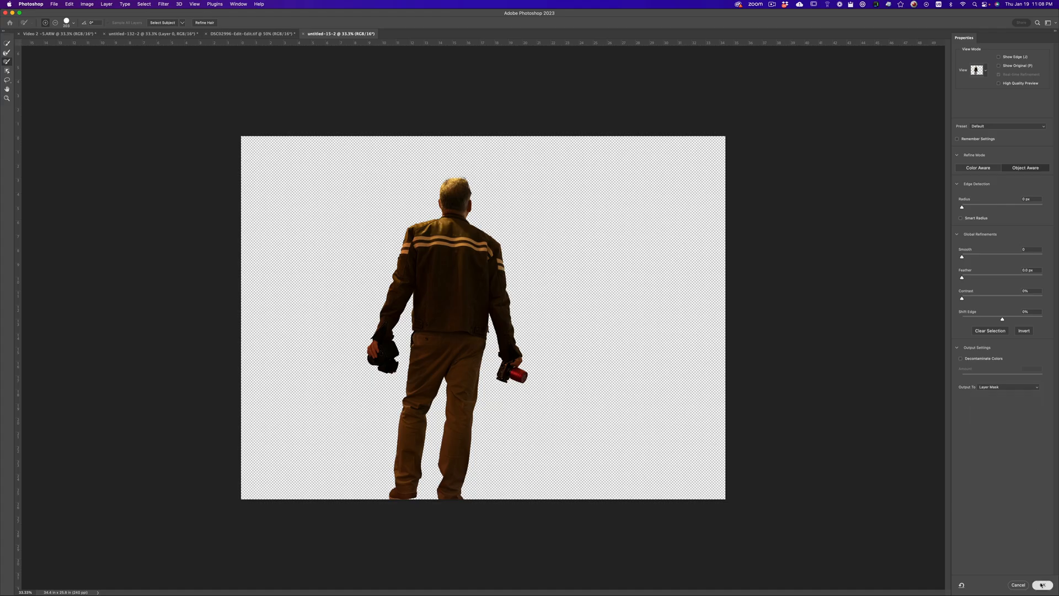
Apply the mask, move the cutout into the waterfall document and Free Transform him onto the rock
click(1043, 585)
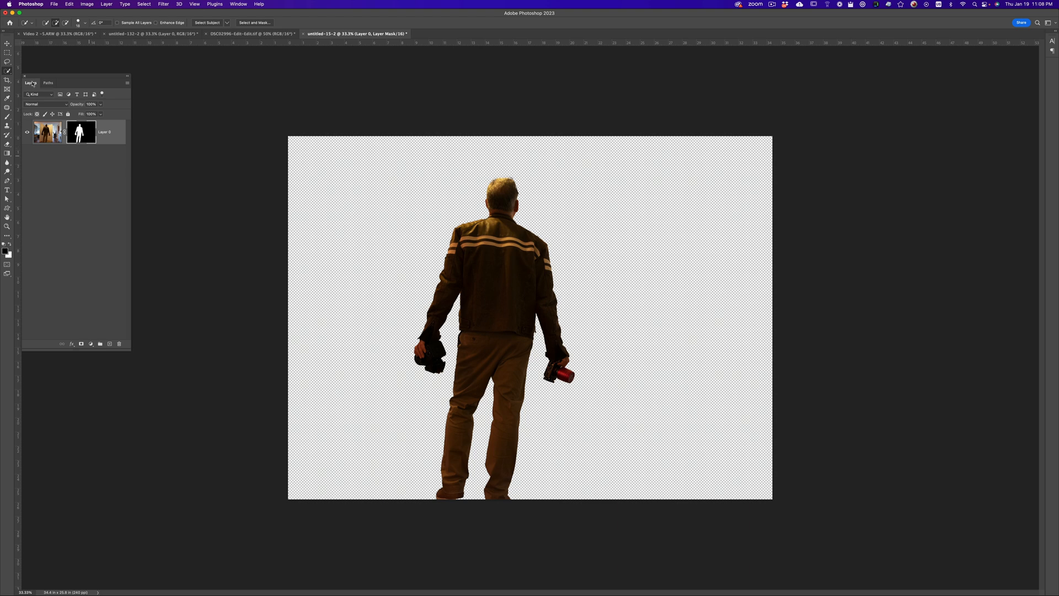
click(7, 44)
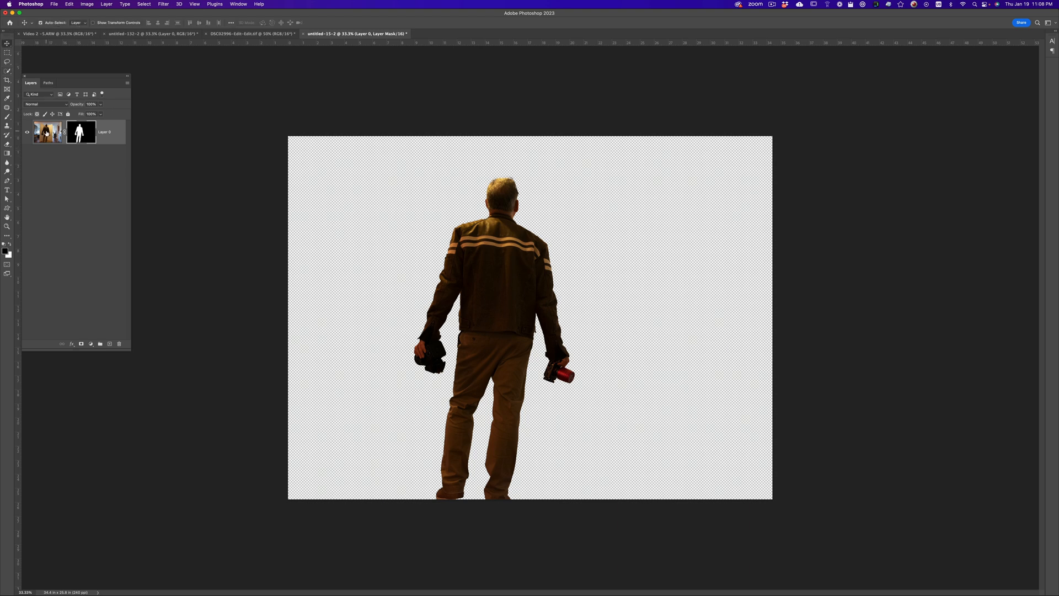
click(252, 34)
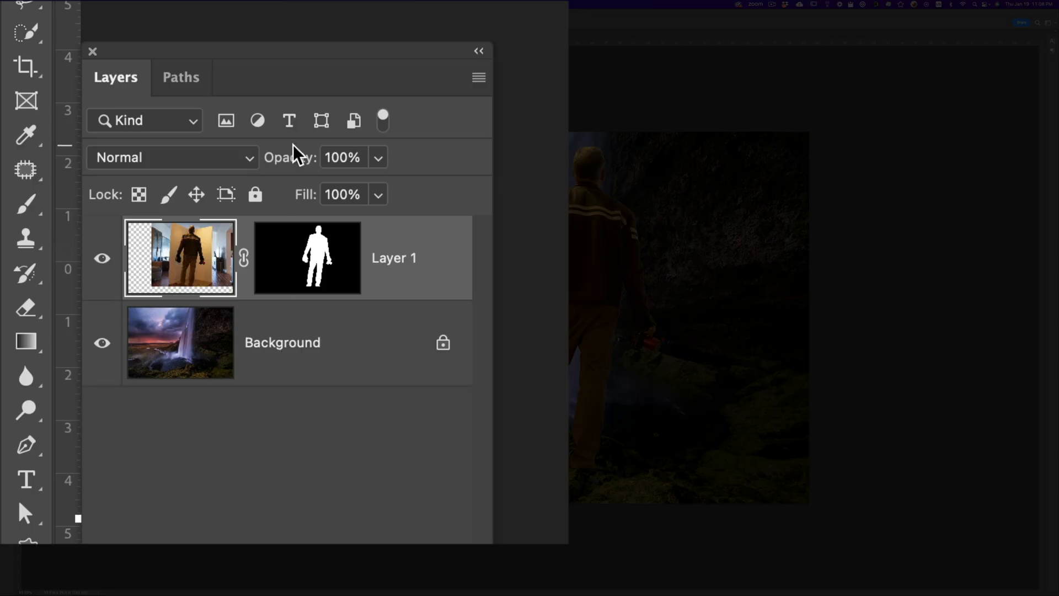
key(ctrl+t)
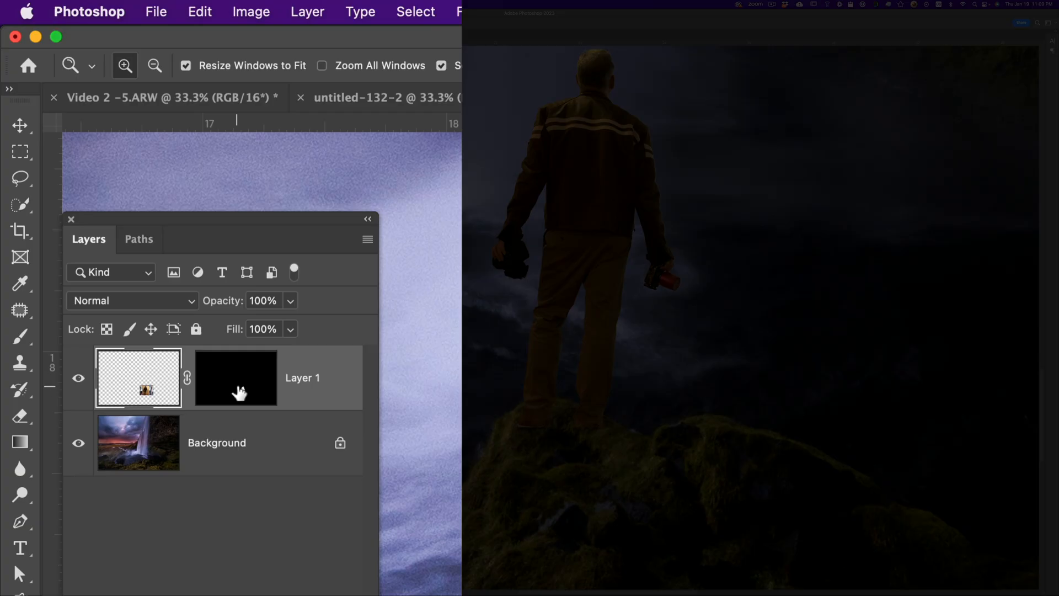
Target Layer 1's mask thumbnail so the edges can be painted clean
click(20, 336)
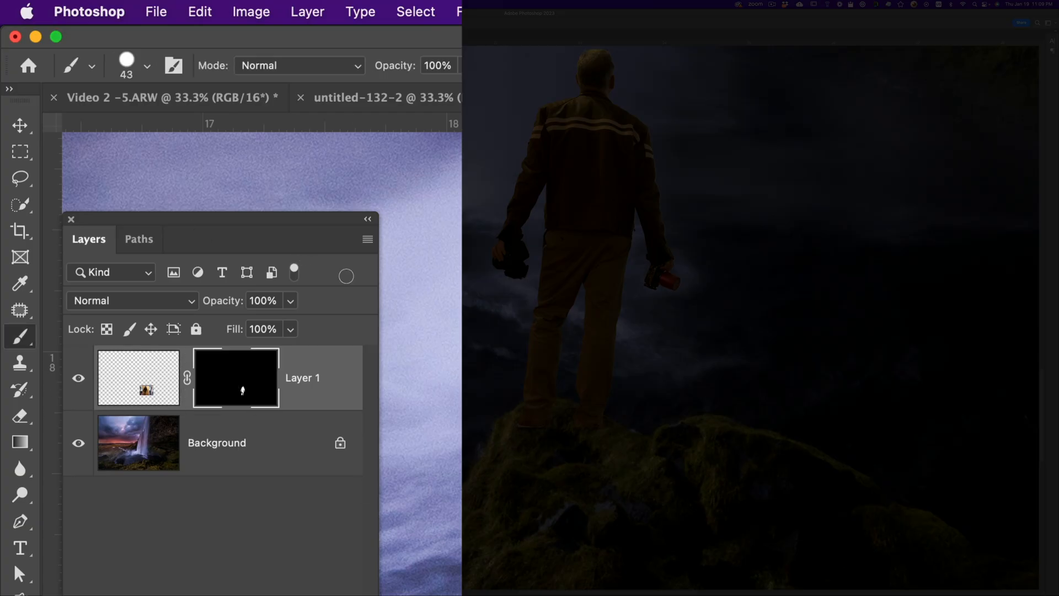
mouse_move(534, 357)
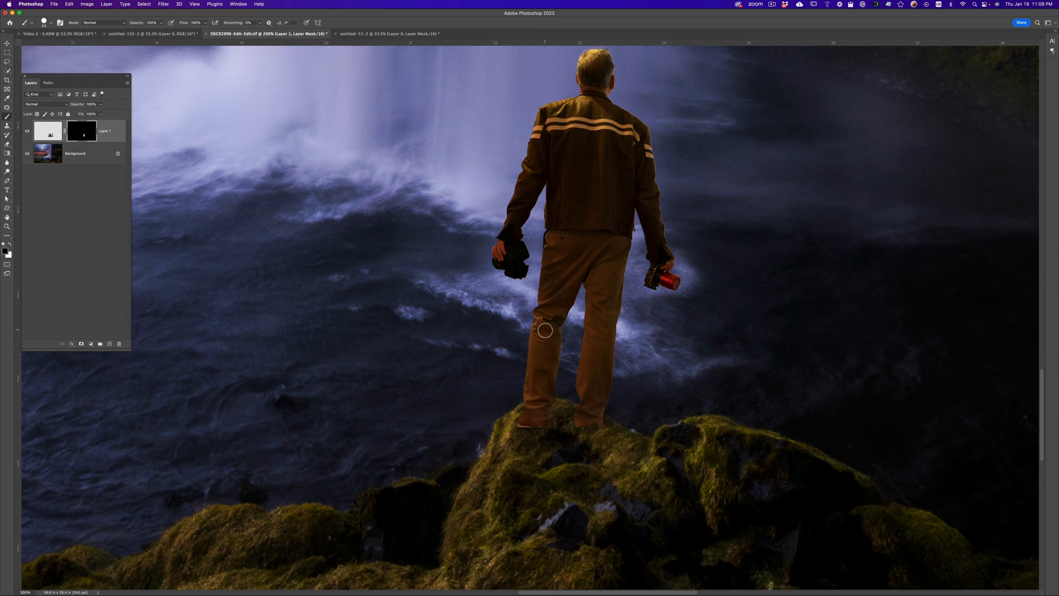
mouse_move(543, 307)
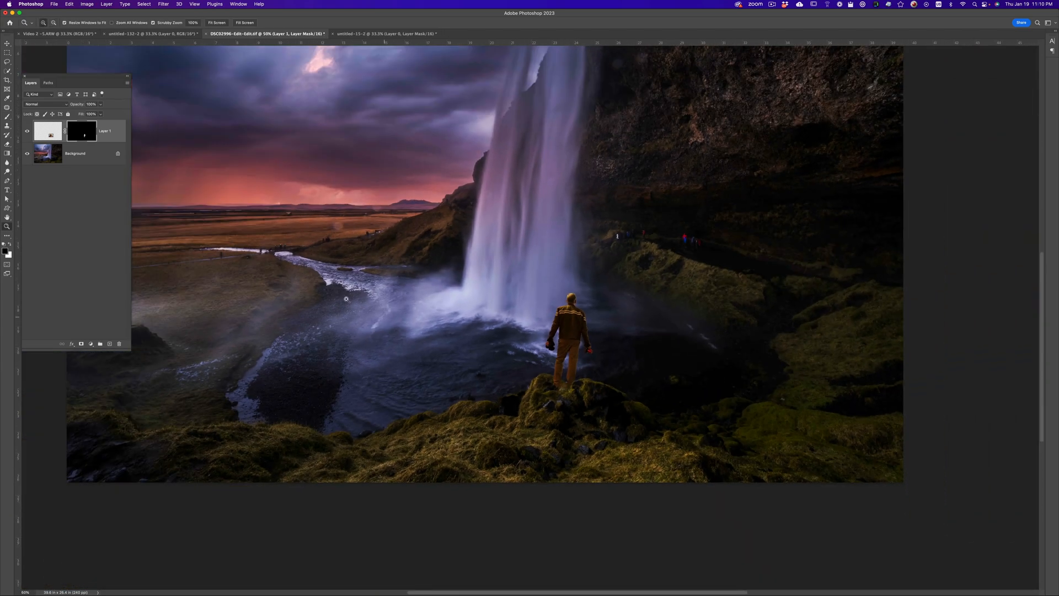
Select Layer 1's pixels and add a Curves adjustment layer to darken him
click(50, 131)
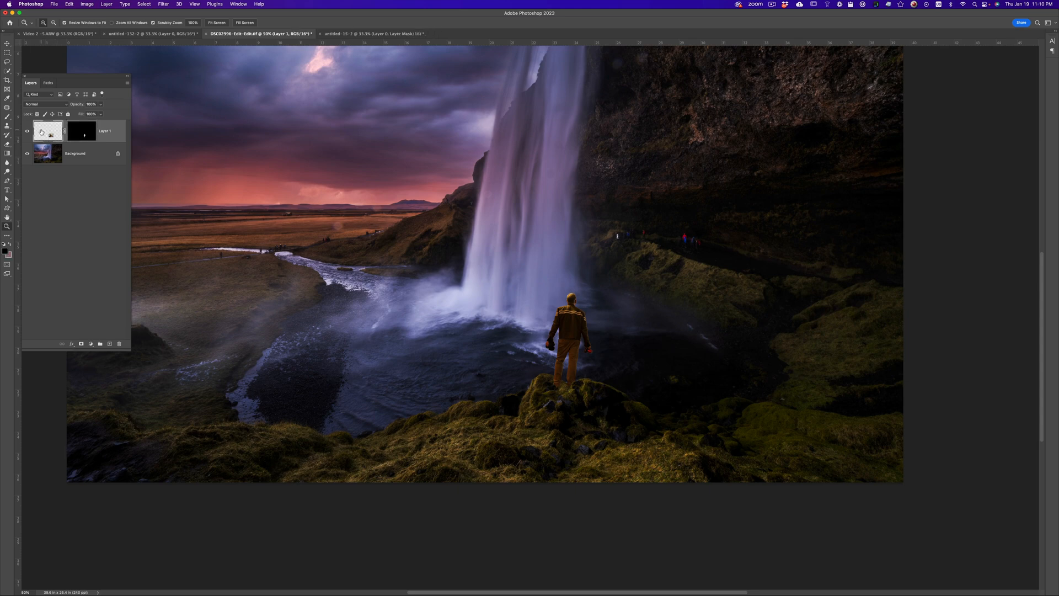
click(48, 132)
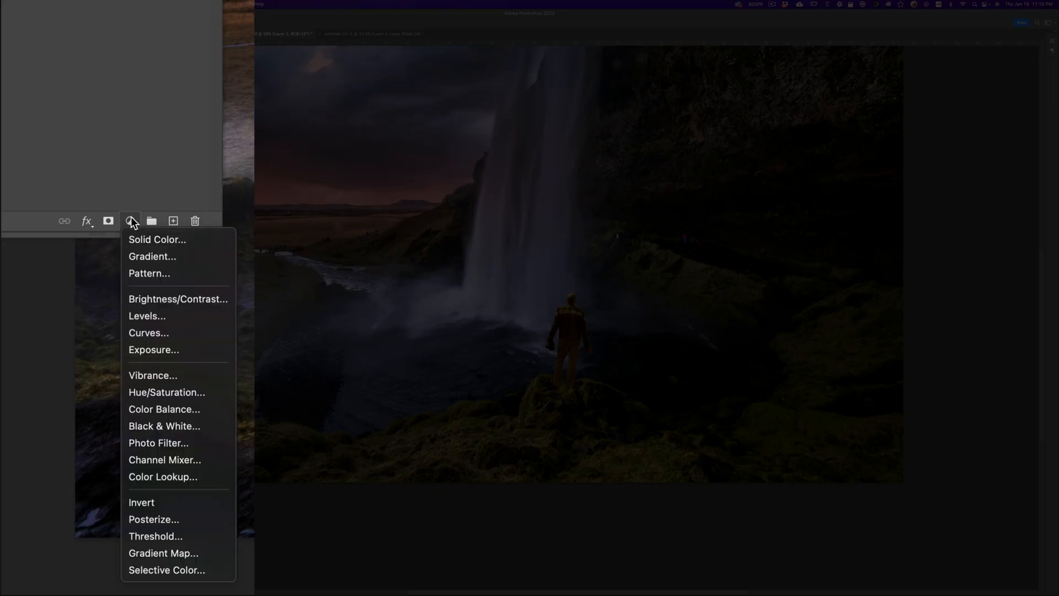
click(149, 332)
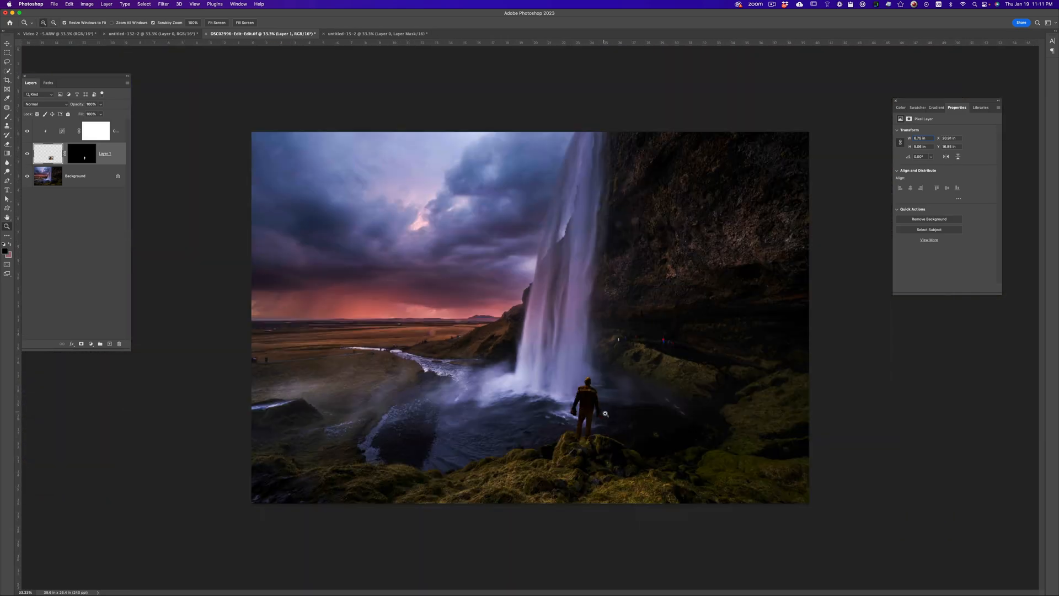
mouse_move(107, 196)
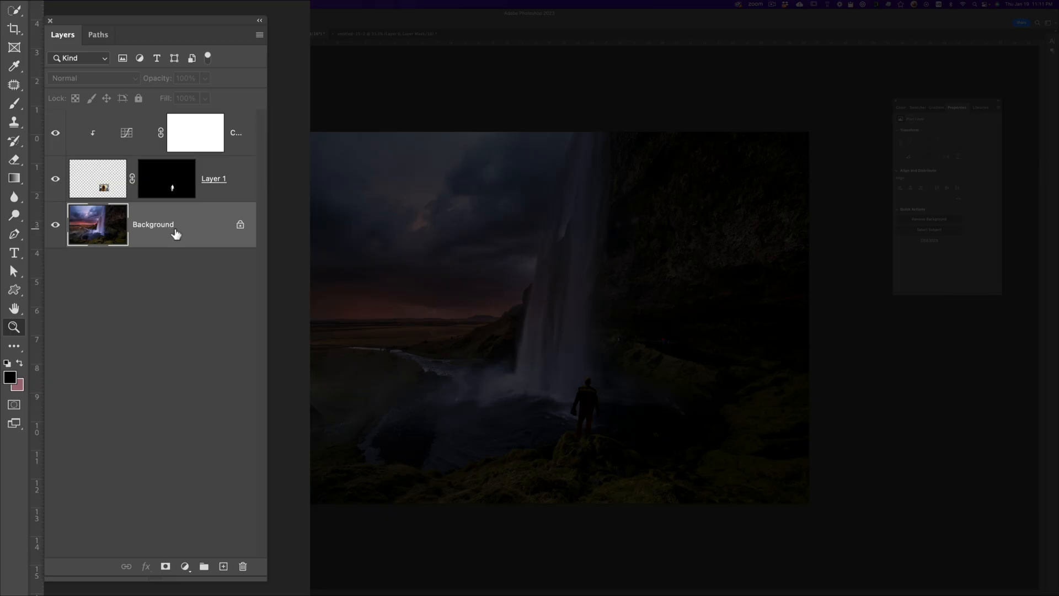
Duplicate the Background layer and average-blur it into one flat purple tone
click(224, 566)
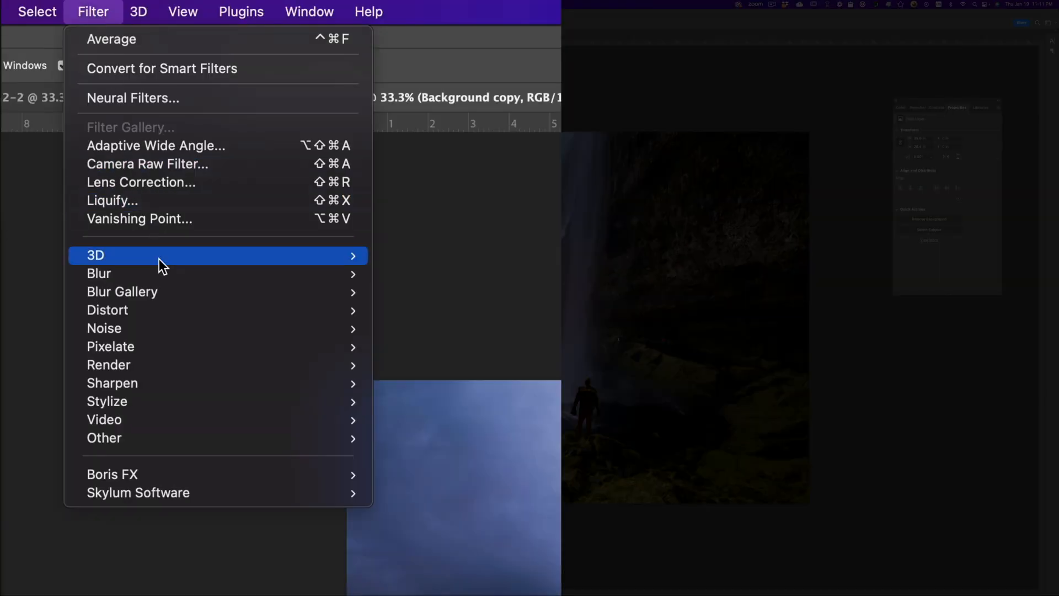
mouse_move(98, 273)
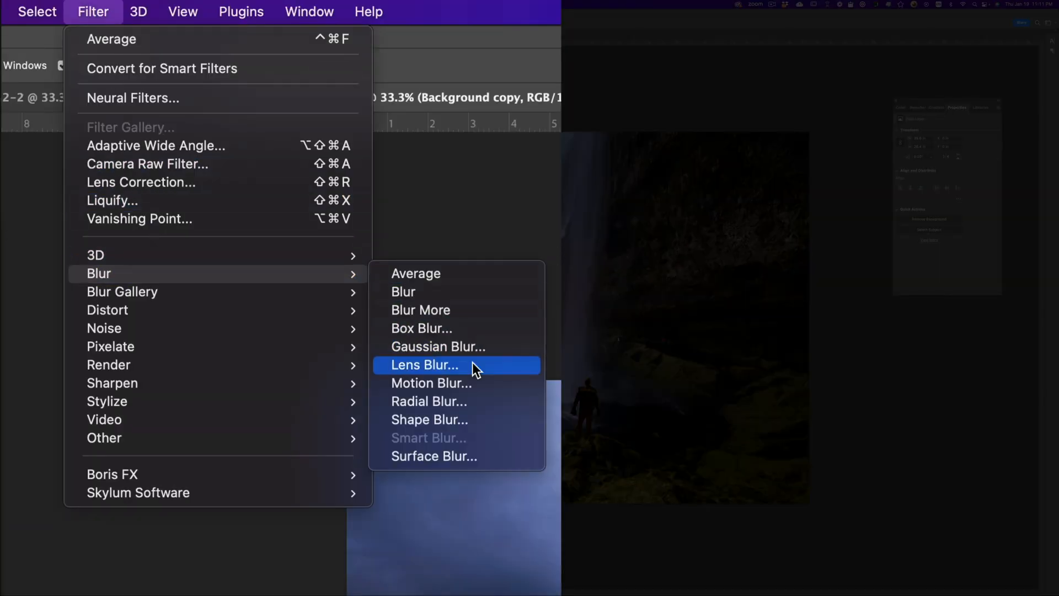
click(423, 365)
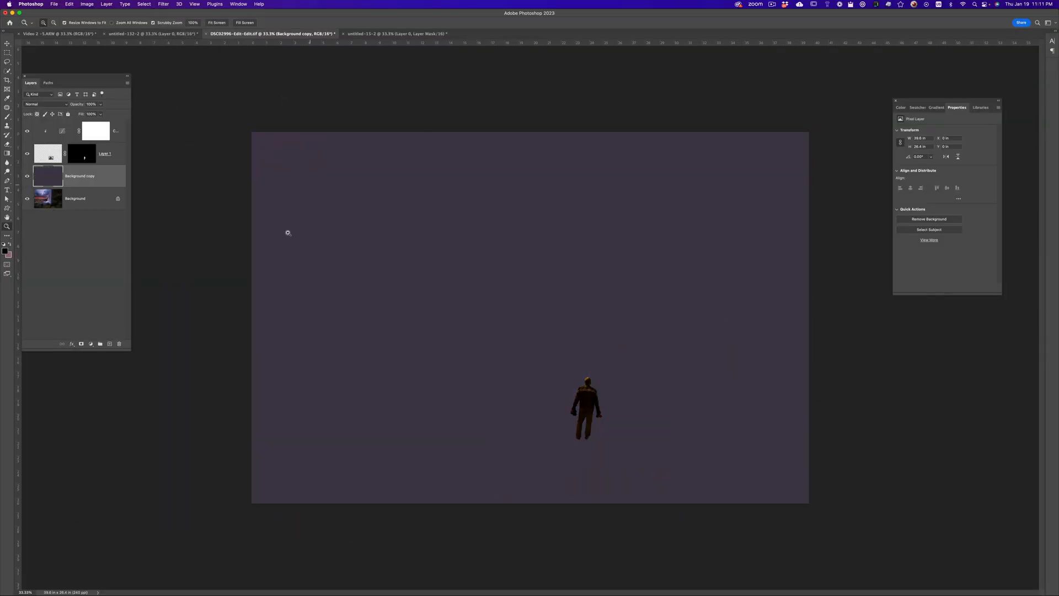
mouse_move(546, 323)
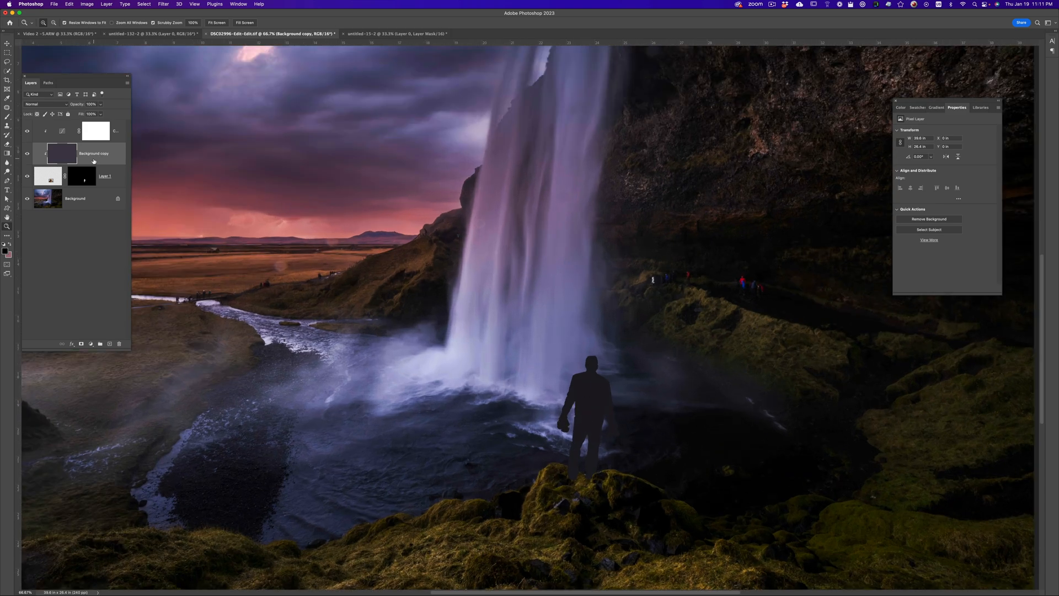
Set Background copy's blend mode to Color and lower its opacity slightly
click(43, 104)
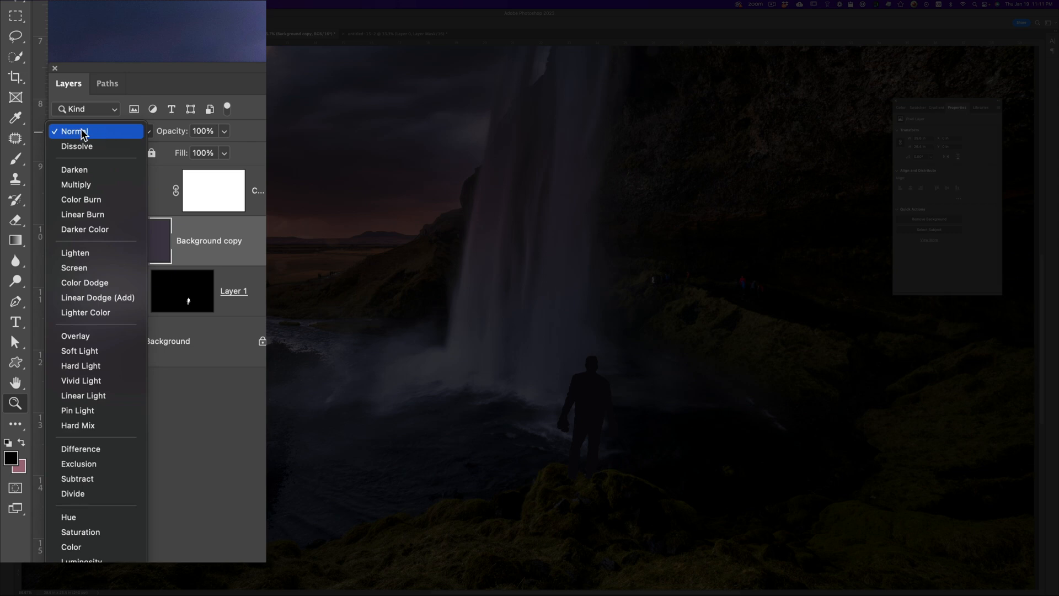
mouse_move(95, 517)
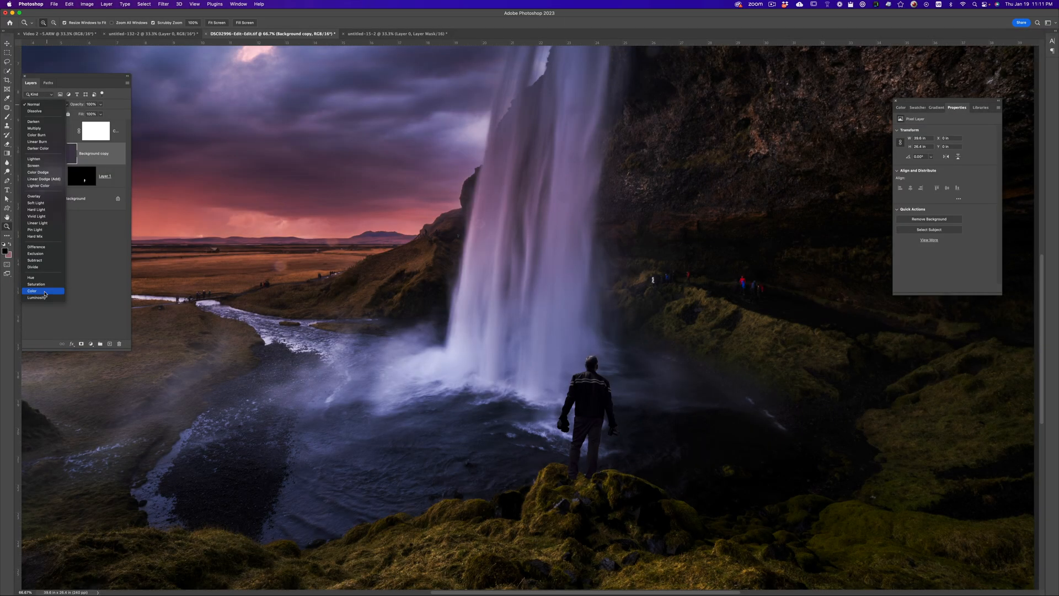
click(32, 291)
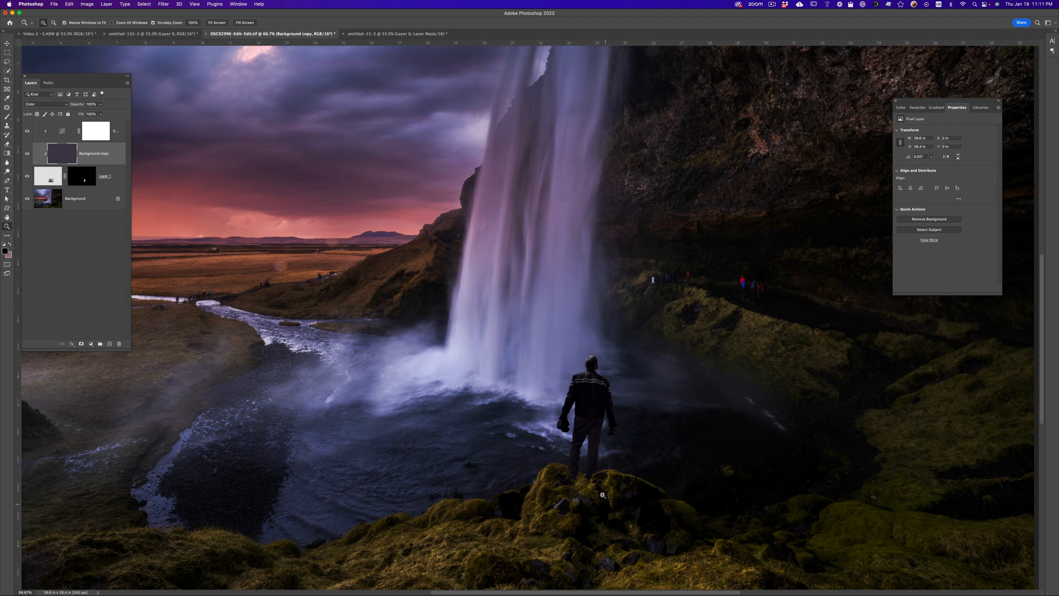
mouse_move(632, 421)
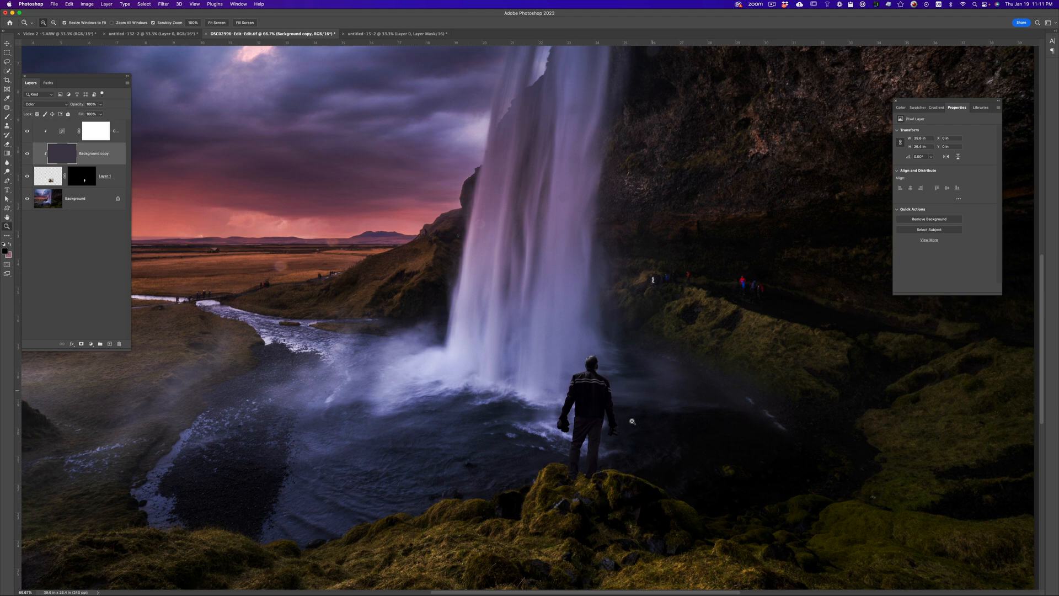
mouse_move(742, 424)
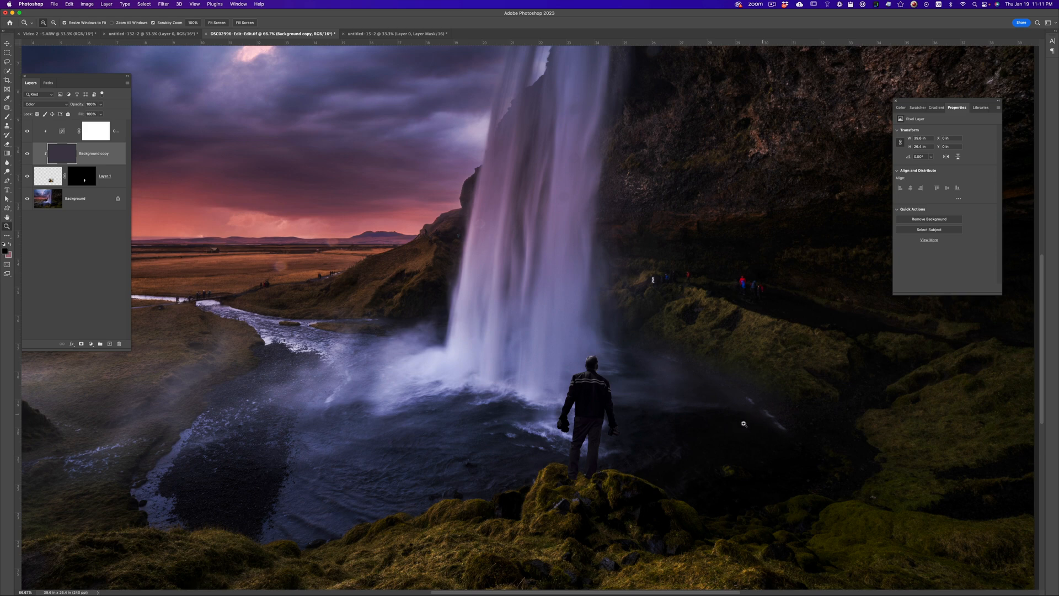
mouse_move(108, 117)
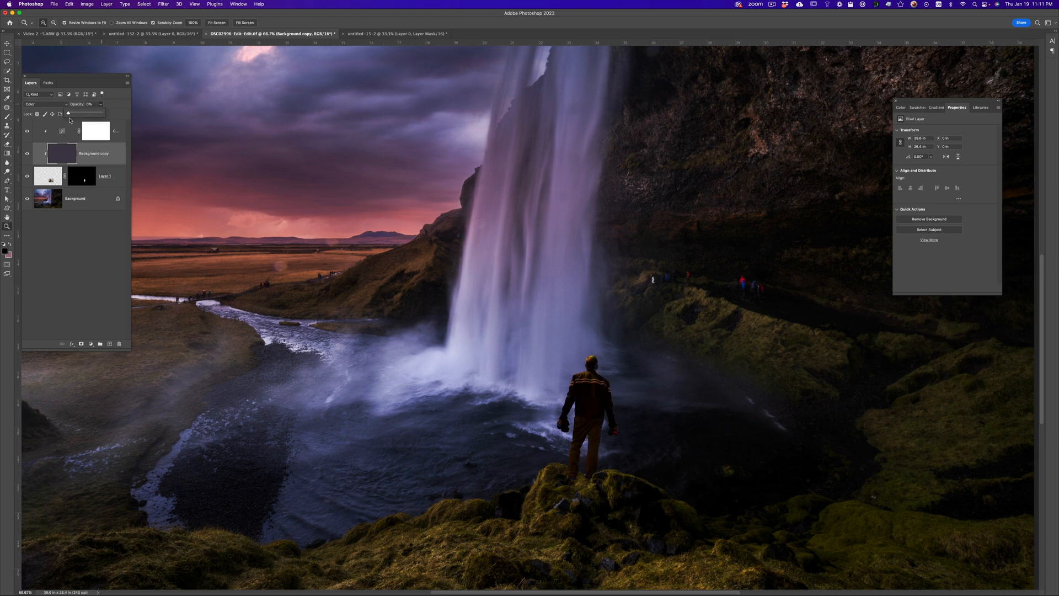
drag(70, 113, 81, 112)
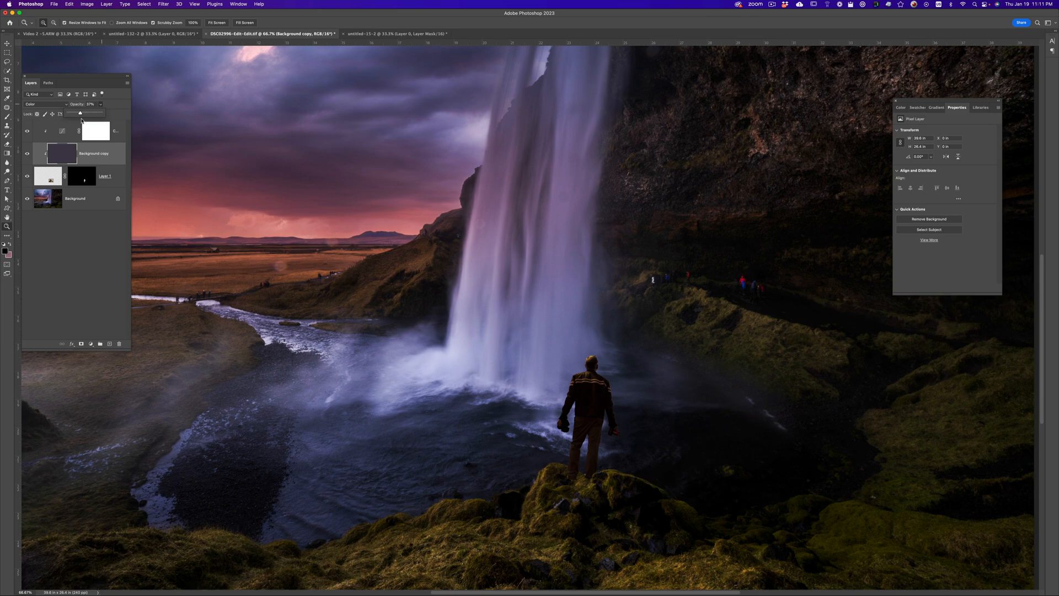
drag(80, 112, 87, 112)
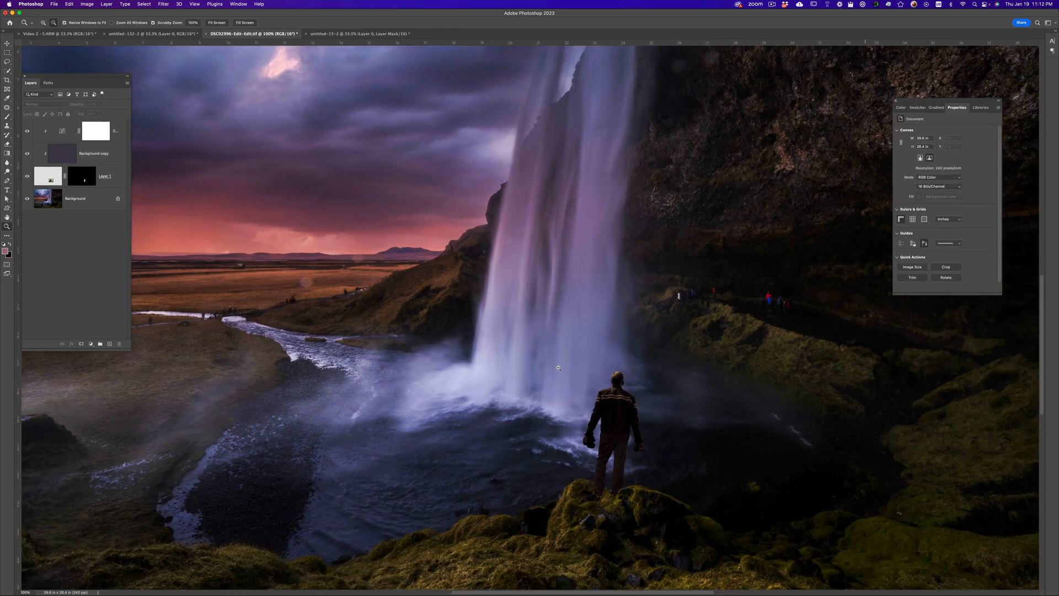
Convert Layer 1 to a smart object, load its outline as a selection, and open its .psb contents
click(218, 22)
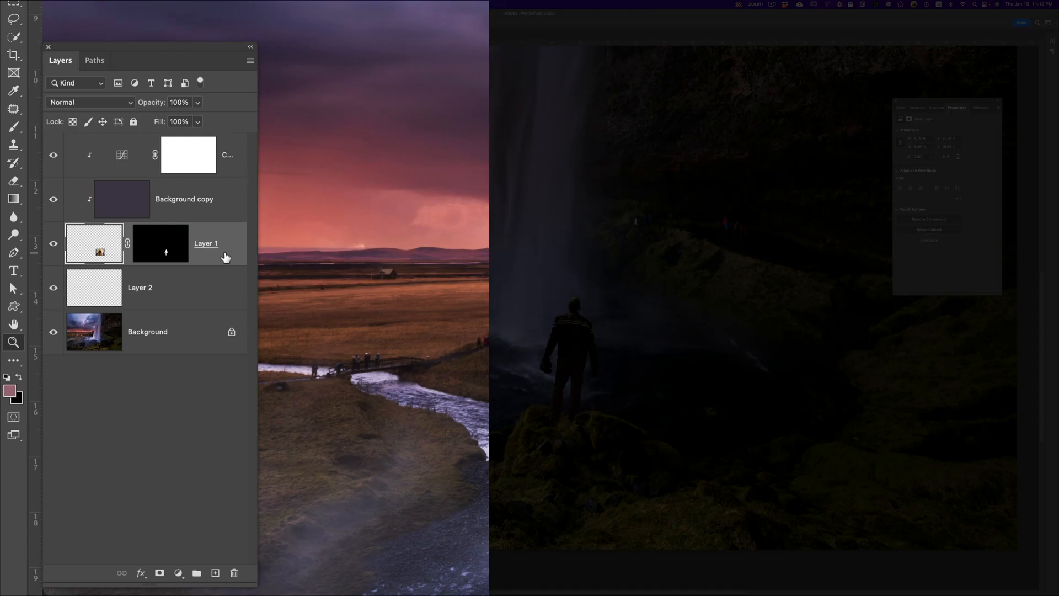
right_click(206, 243)
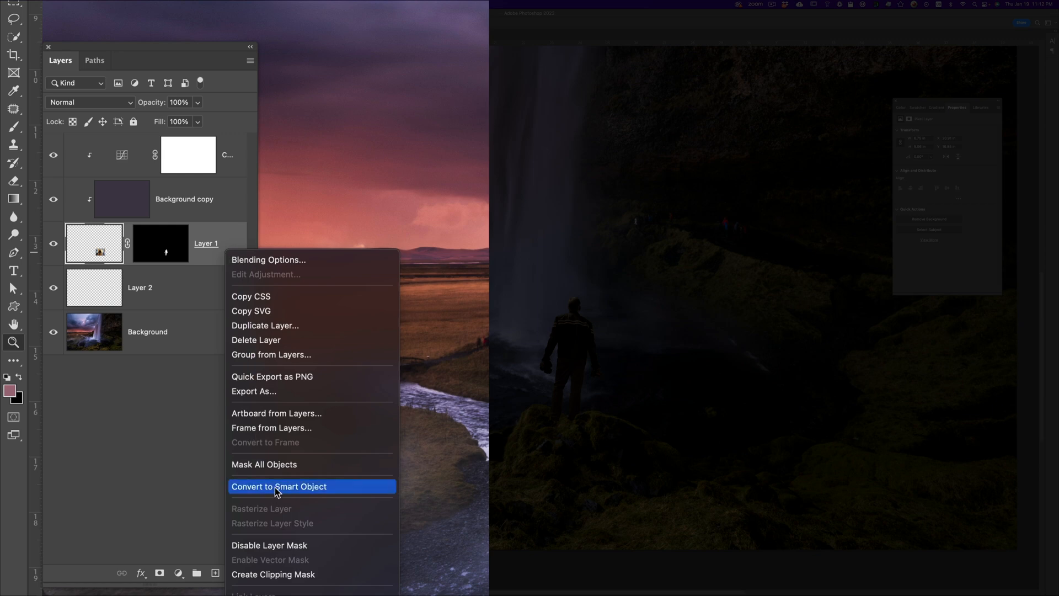
click(278, 486)
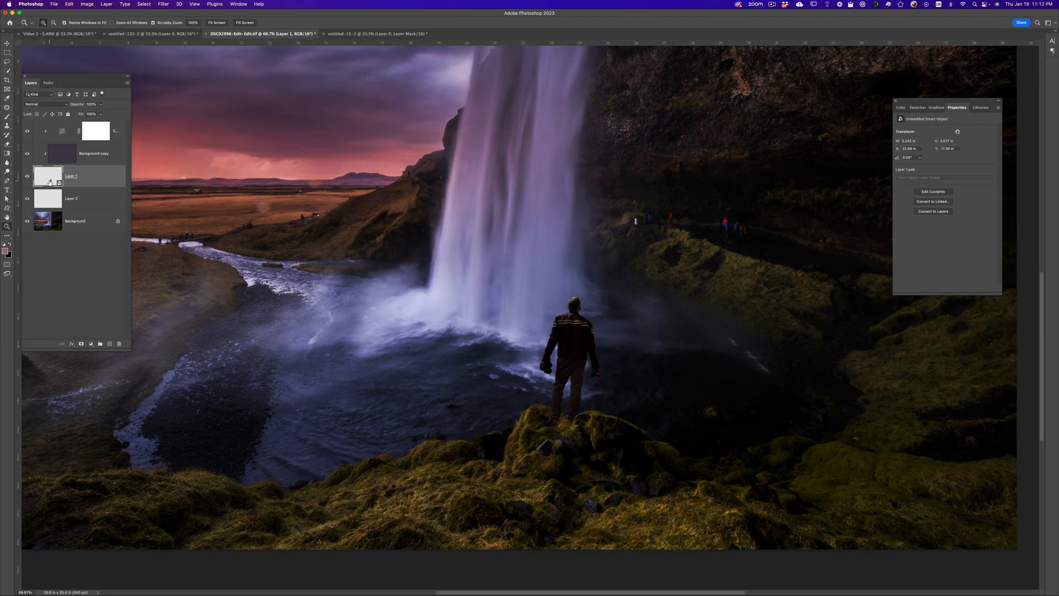
click(47, 177)
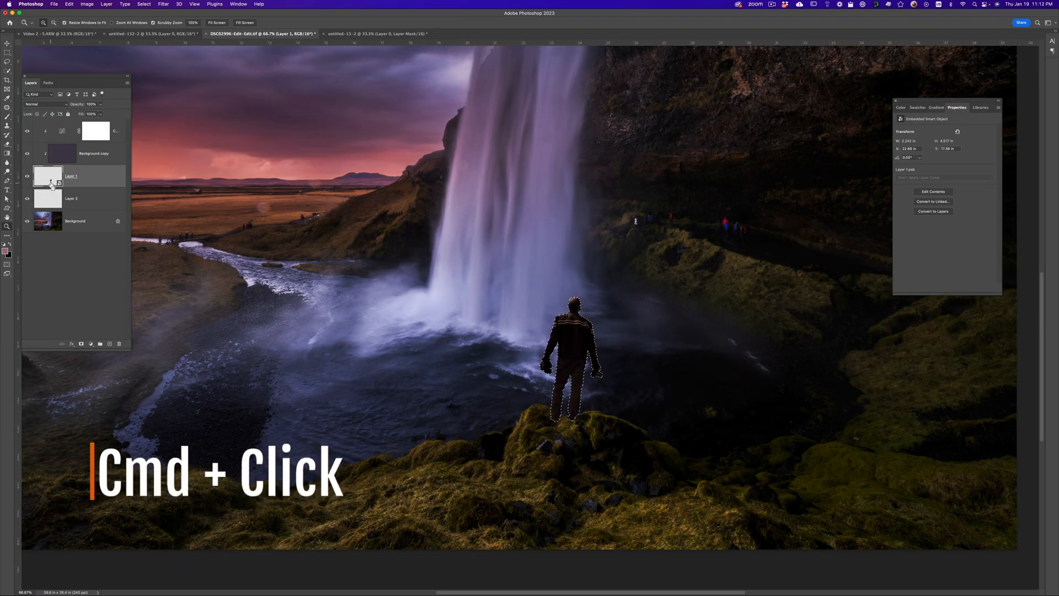
click(47, 176)
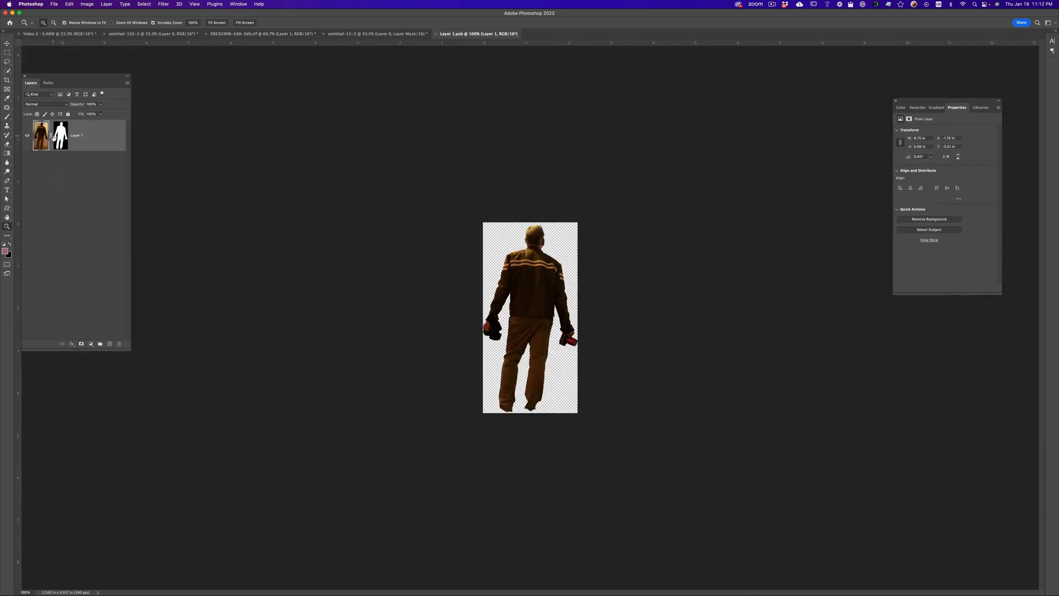
Back in the composite, fill the man's outline with black foreground colour, then deselect with Cmd+D
click(263, 34)
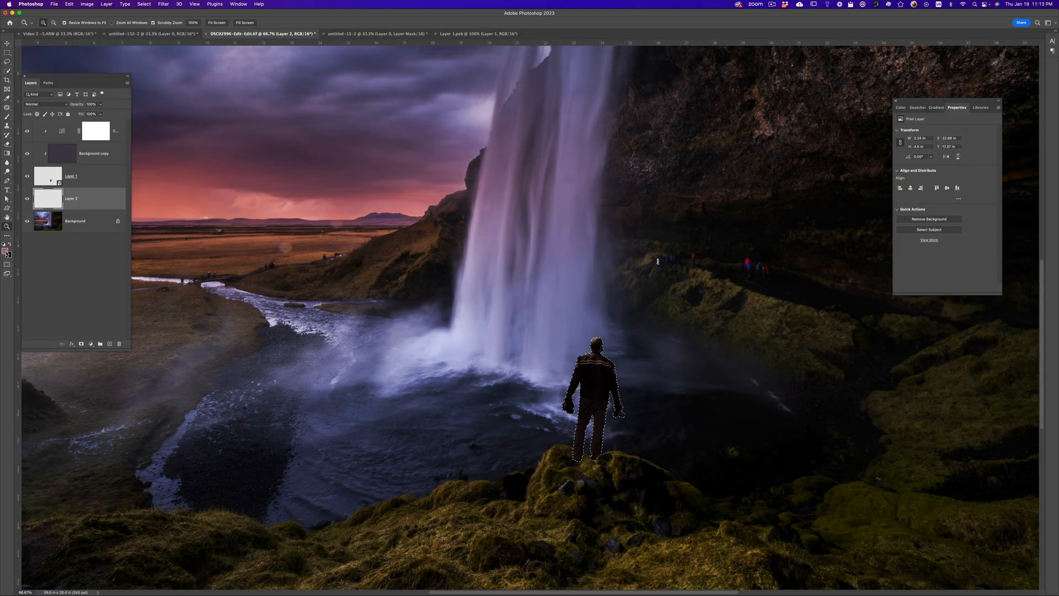
click(5, 252)
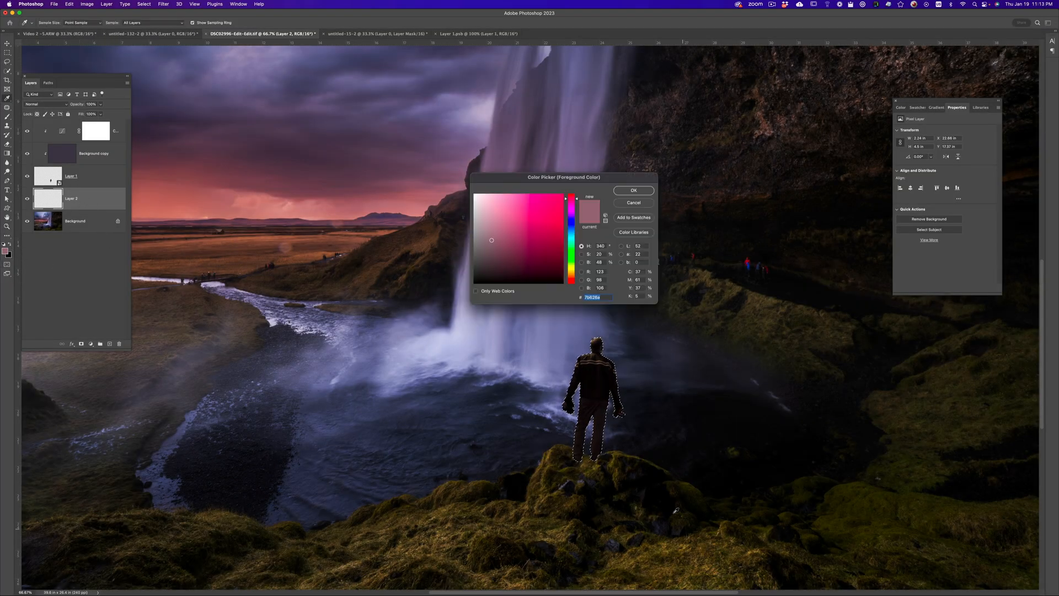
click(633, 189)
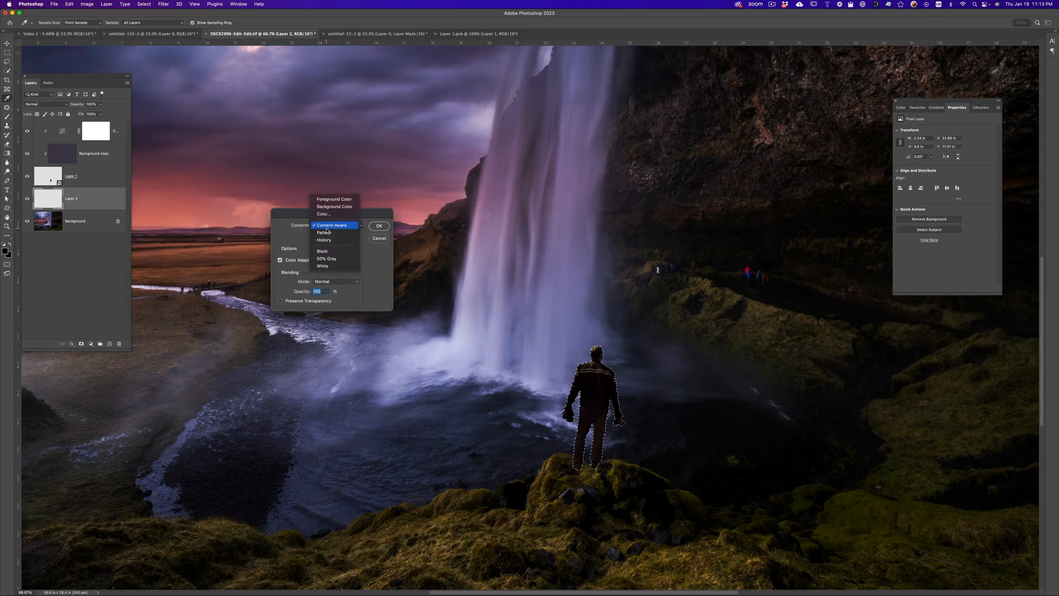
click(333, 198)
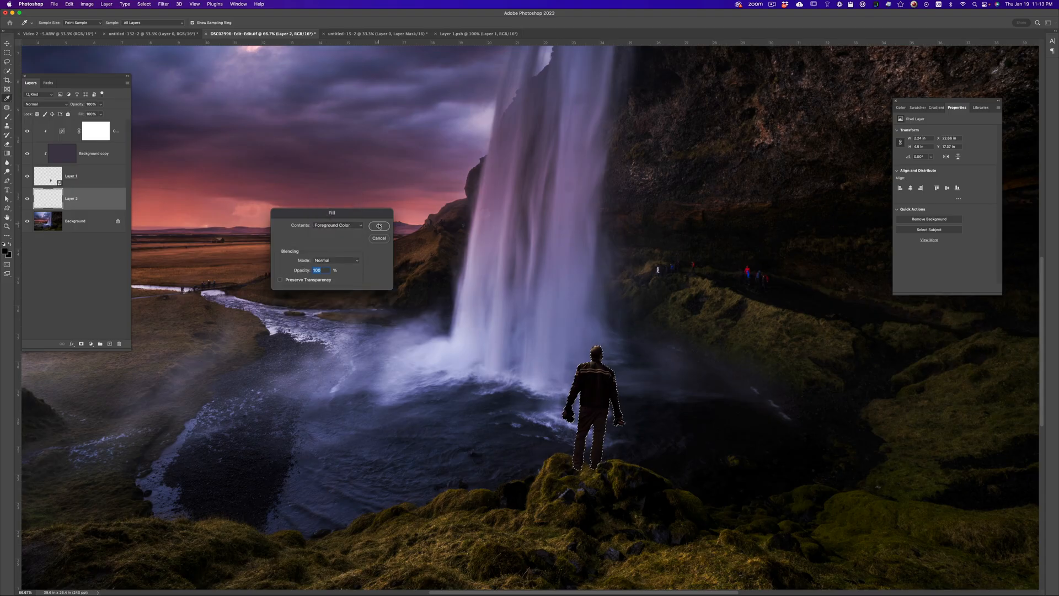
click(380, 225)
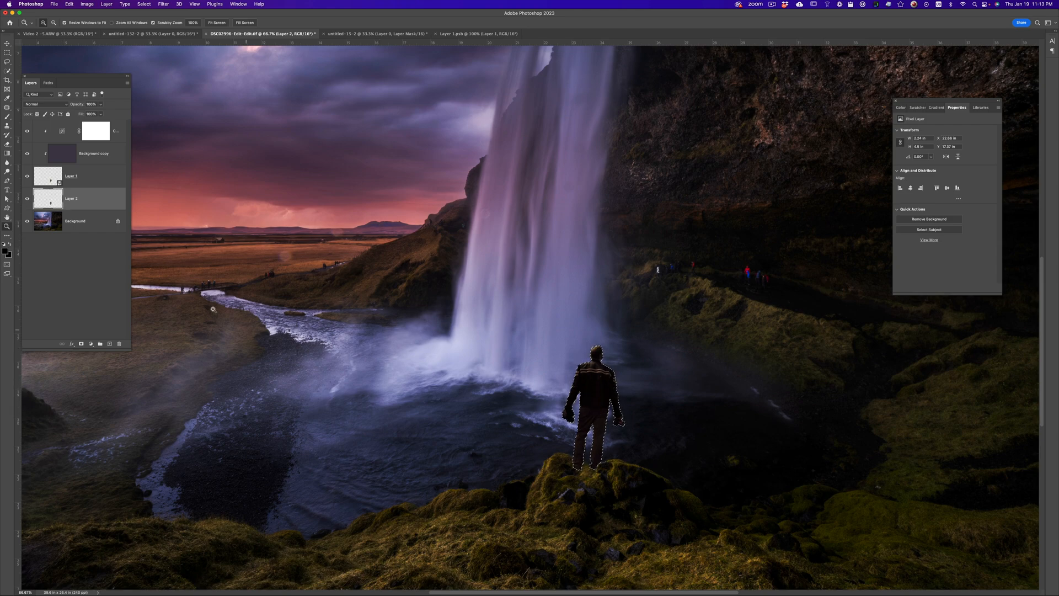
key(cmd+d)
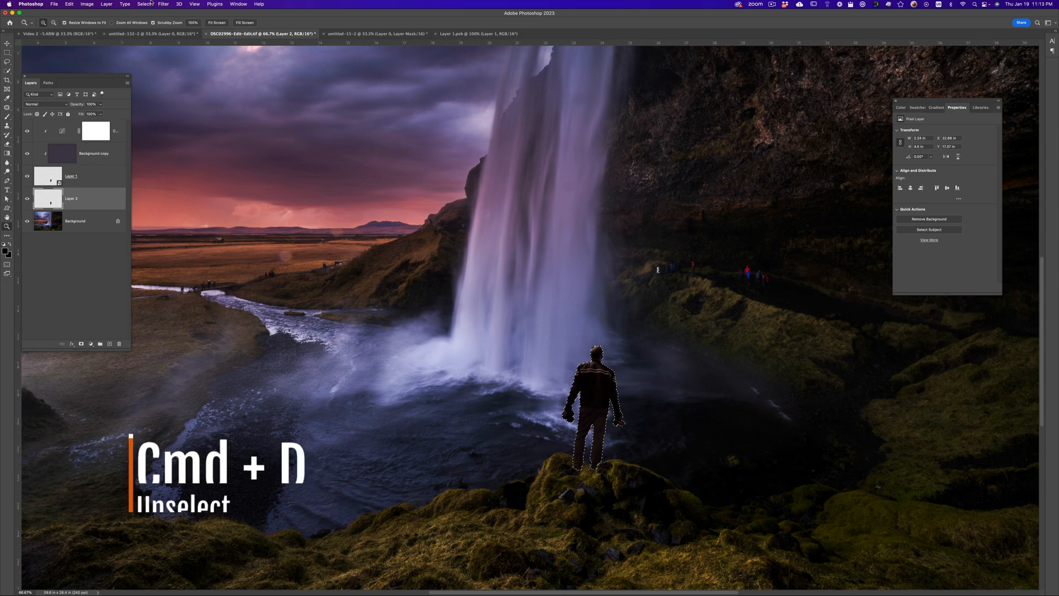
click(143, 5)
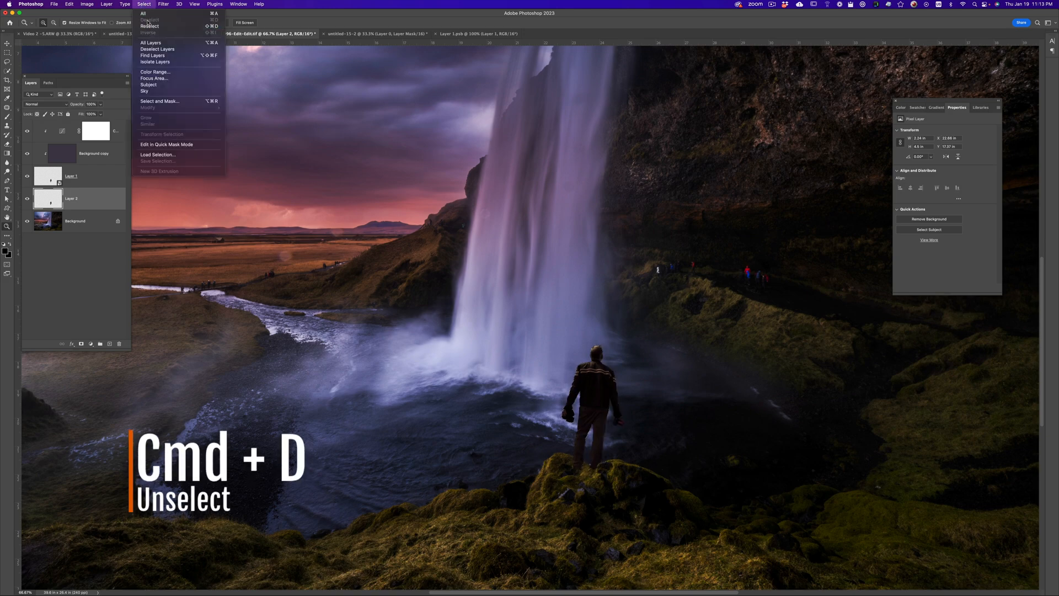
key(cmd+d)
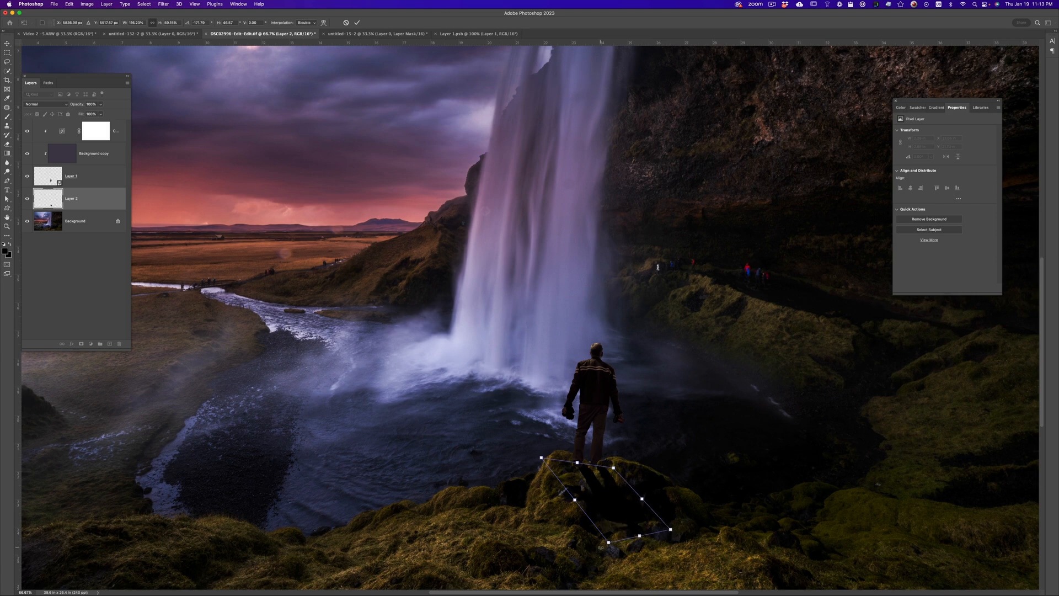
Distort the black silhouette's corner handles so it lies flat across the rock toward lower right
drag(540, 457, 546, 456)
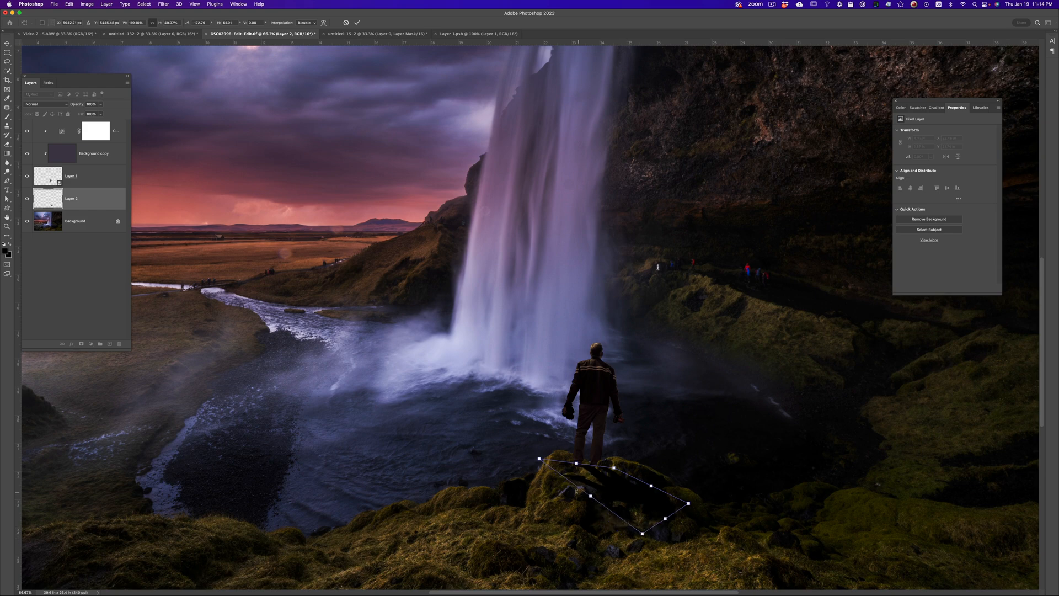
drag(576, 463, 584, 452)
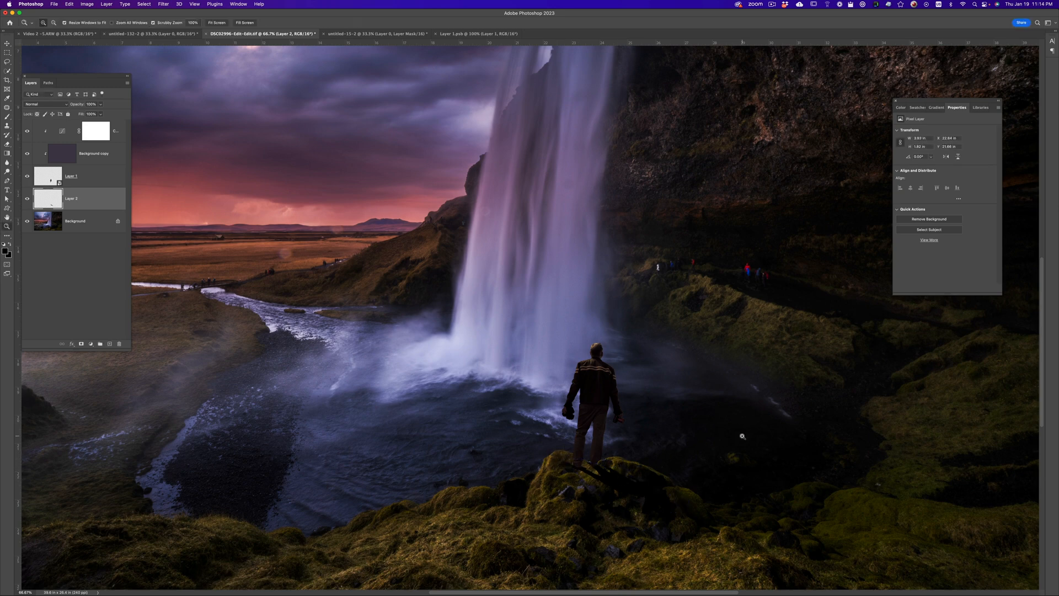
mouse_move(829, 297)
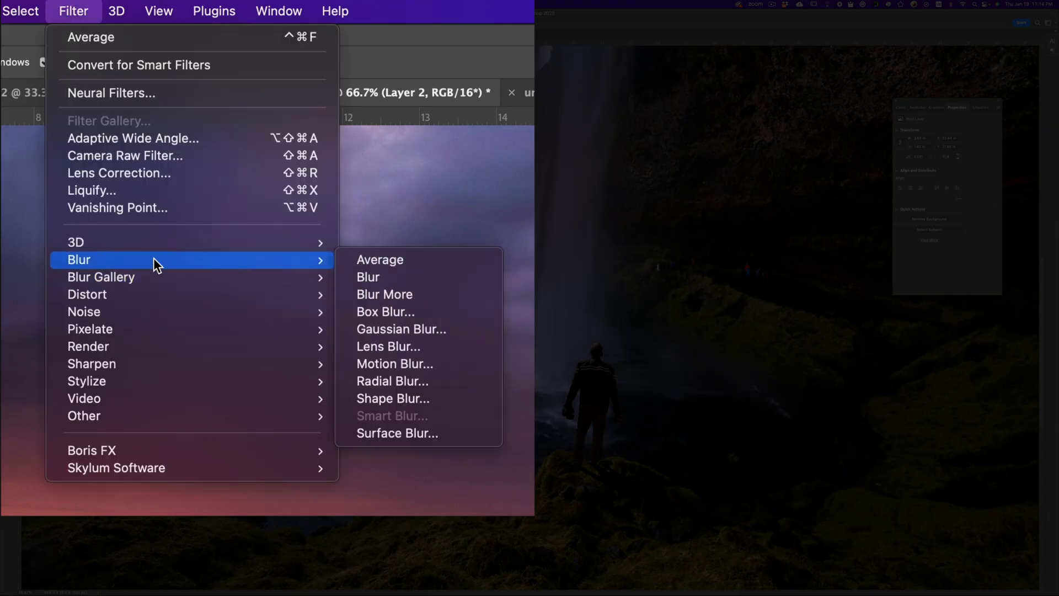
Soften the man's shadow with a Gaussian Blur and lower its opacity to blend onto the rock
click(402, 329)
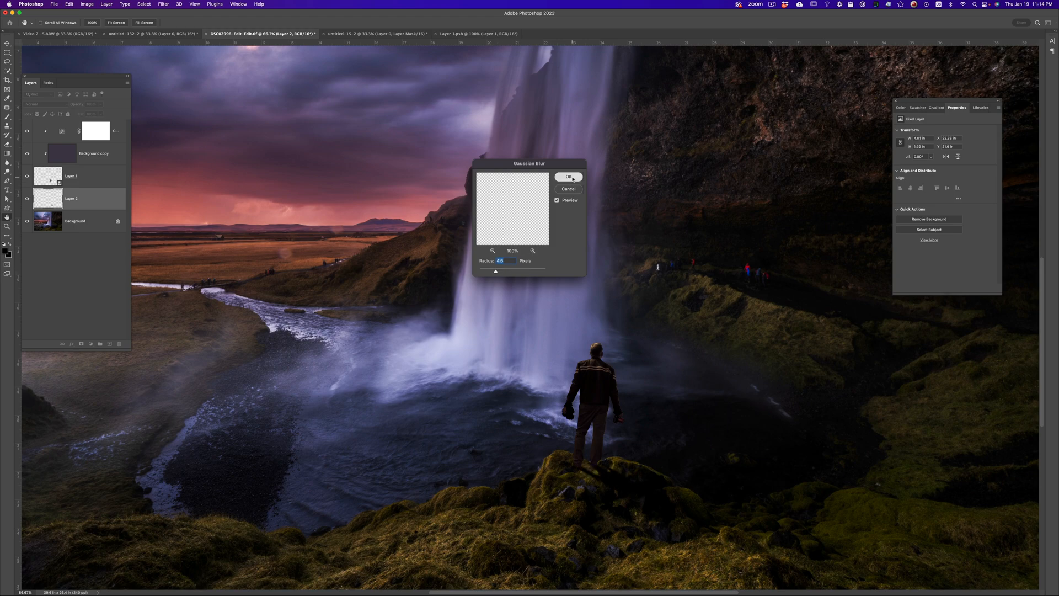
click(568, 177)
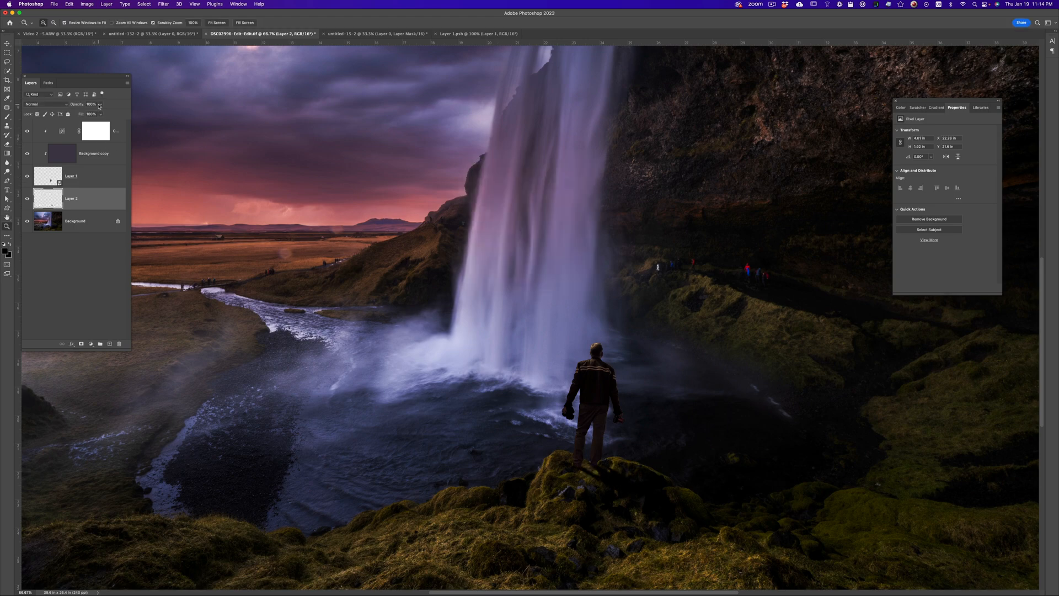
click(93, 104)
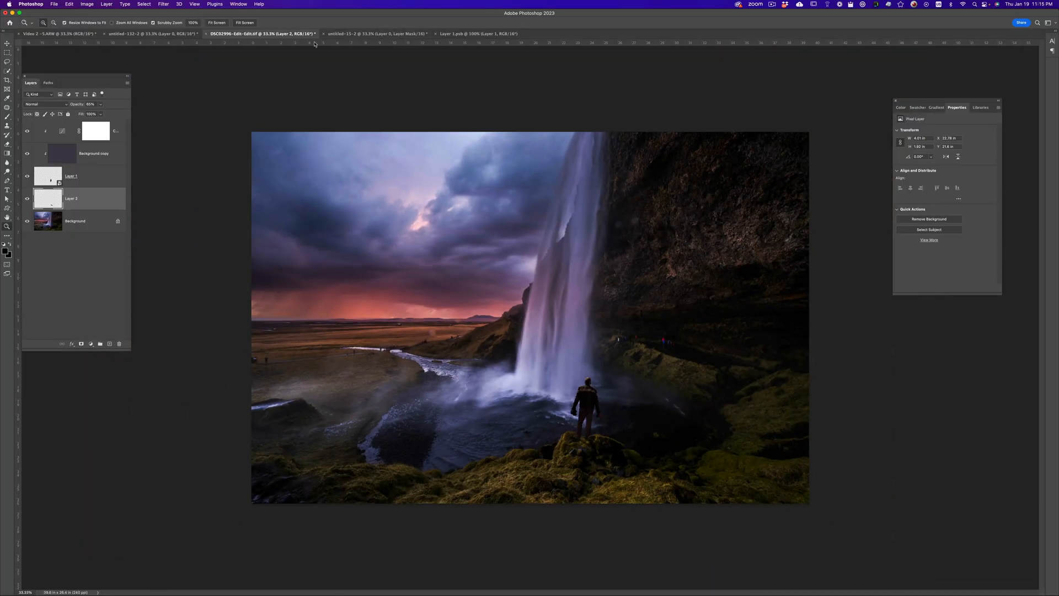
Switch to the untitled-132 suit portrait and pick the Quick Selection tool
click(156, 34)
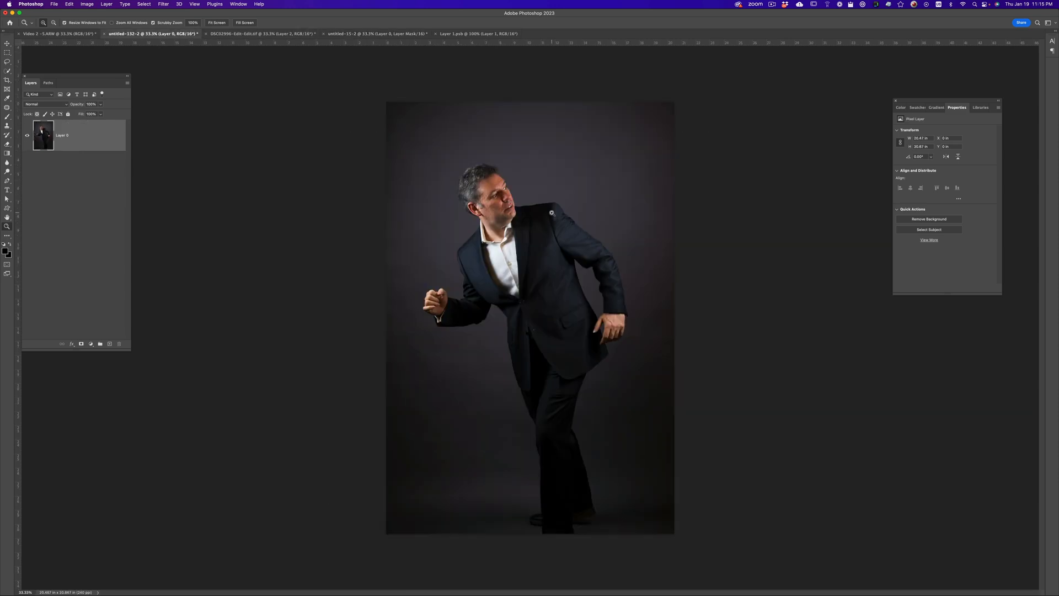
click(54, 34)
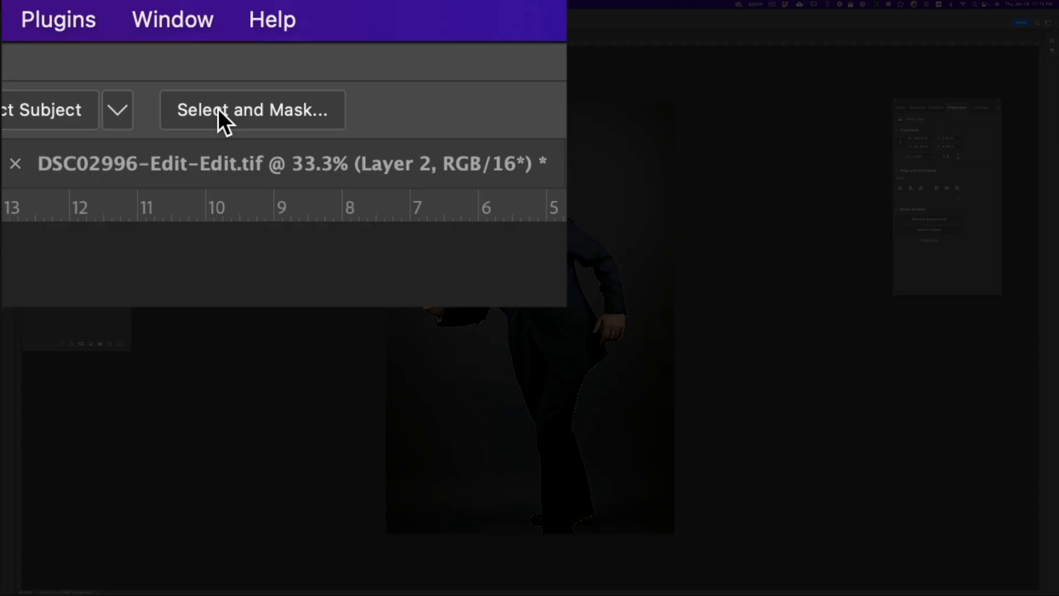
Refine the suited man's selection in Select and Mask with Output To set to Layer Mask
click(252, 109)
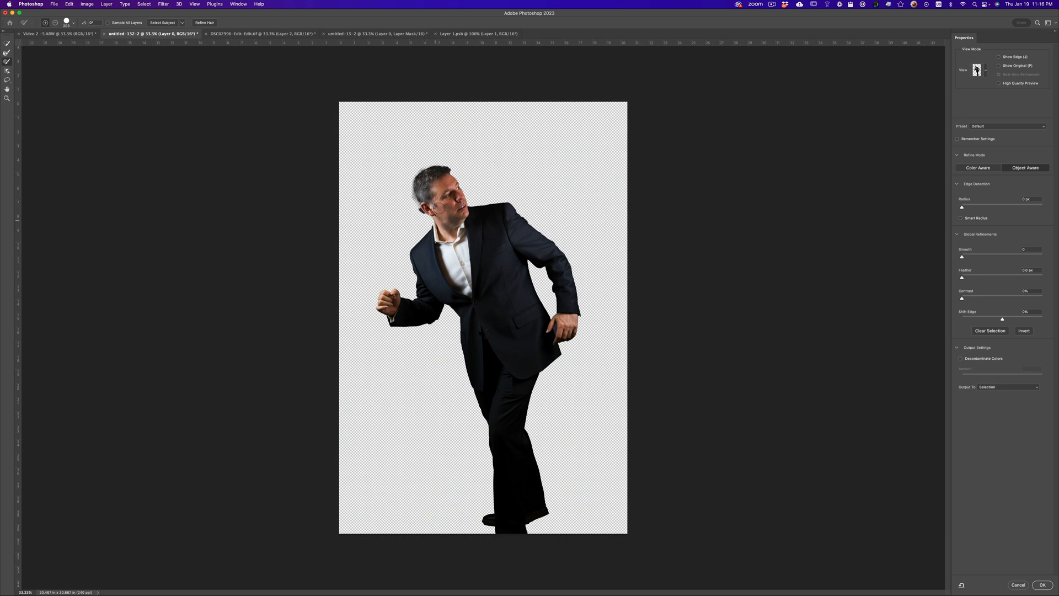
click(1008, 386)
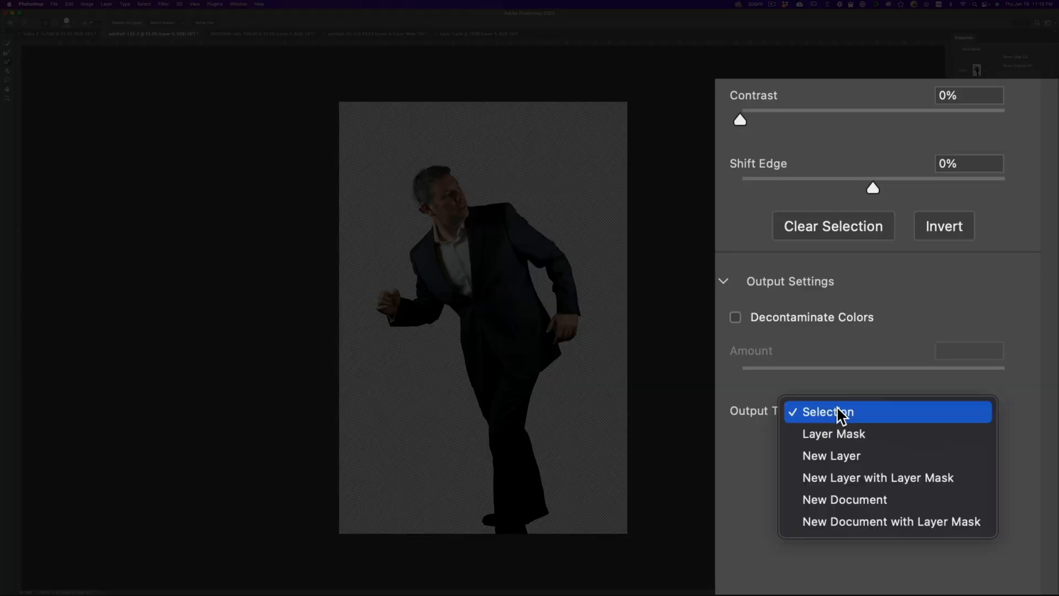
click(835, 433)
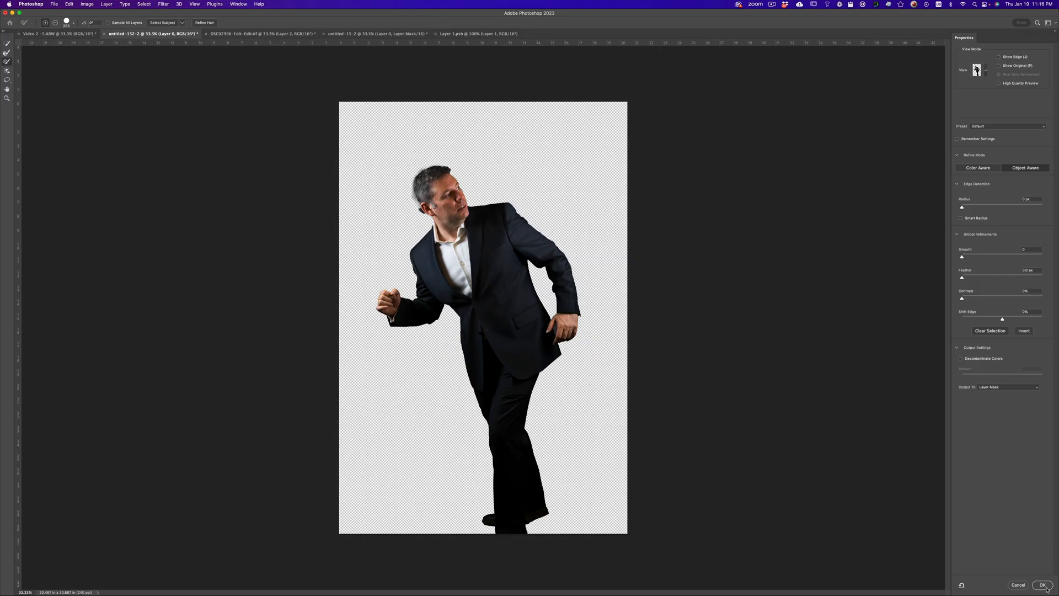
Confirm the layer mask and brush away leftover background around the man's hair
click(1042, 584)
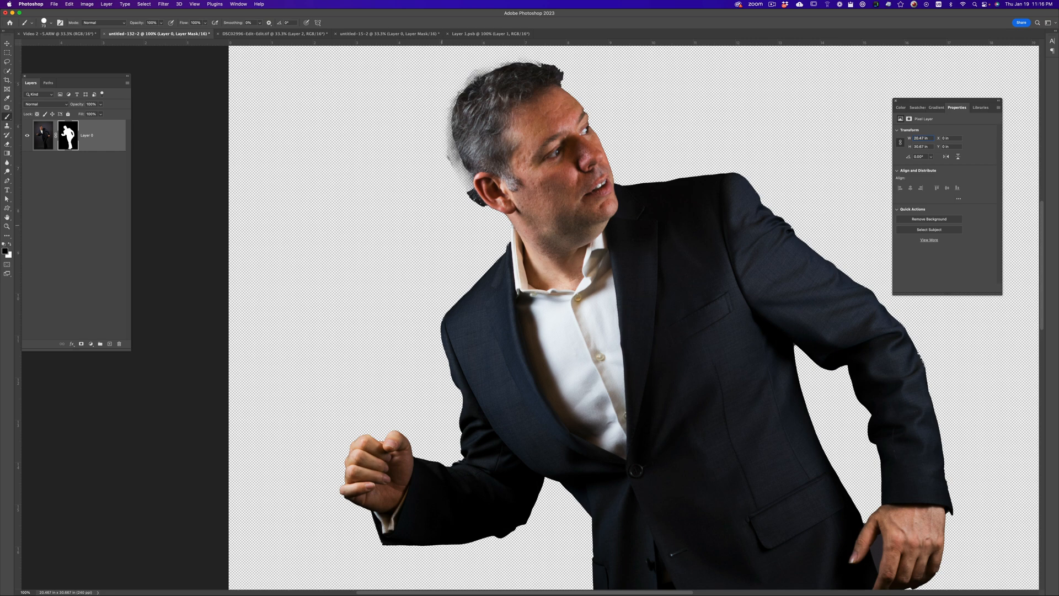
click(31, 22)
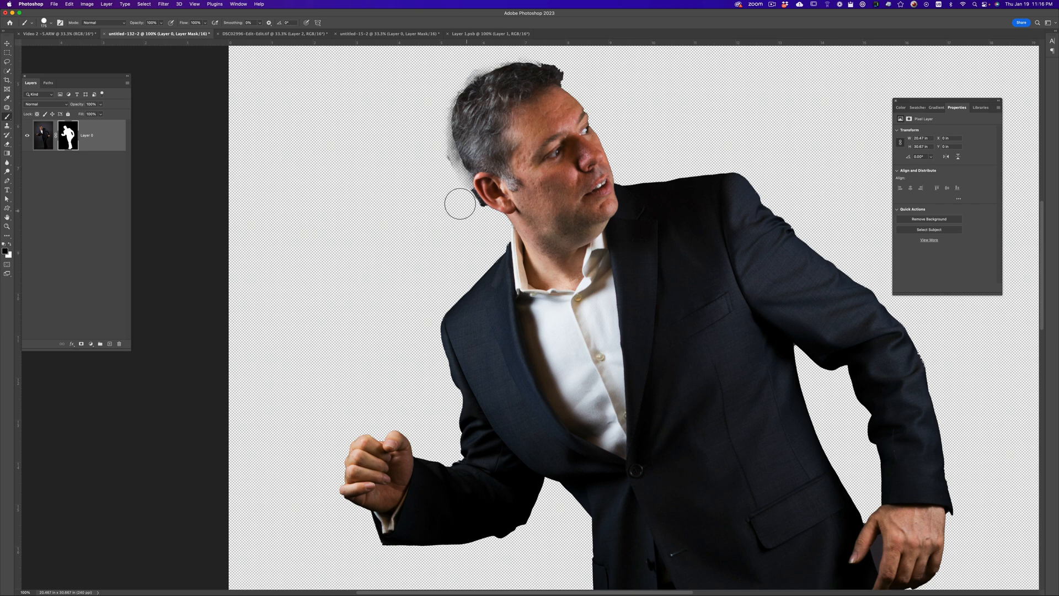
mouse_move(464, 196)
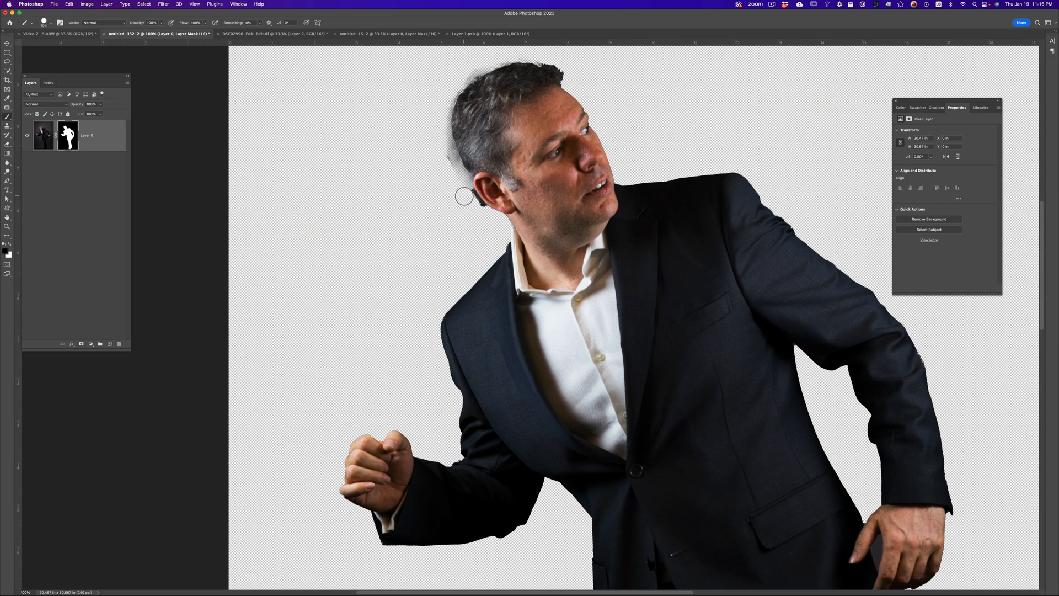
mouse_move(471, 200)
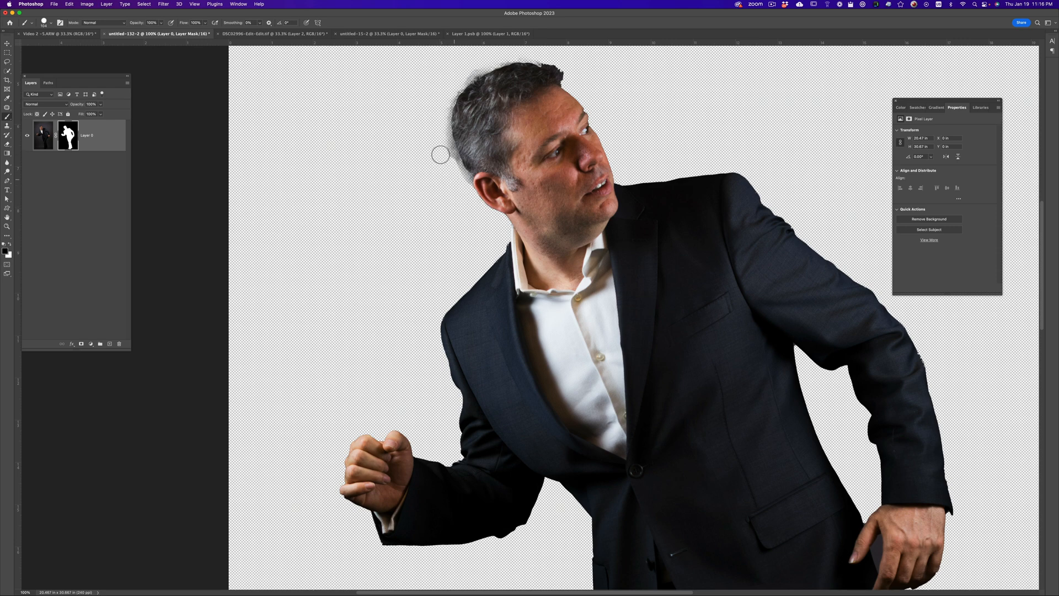
mouse_move(400, 247)
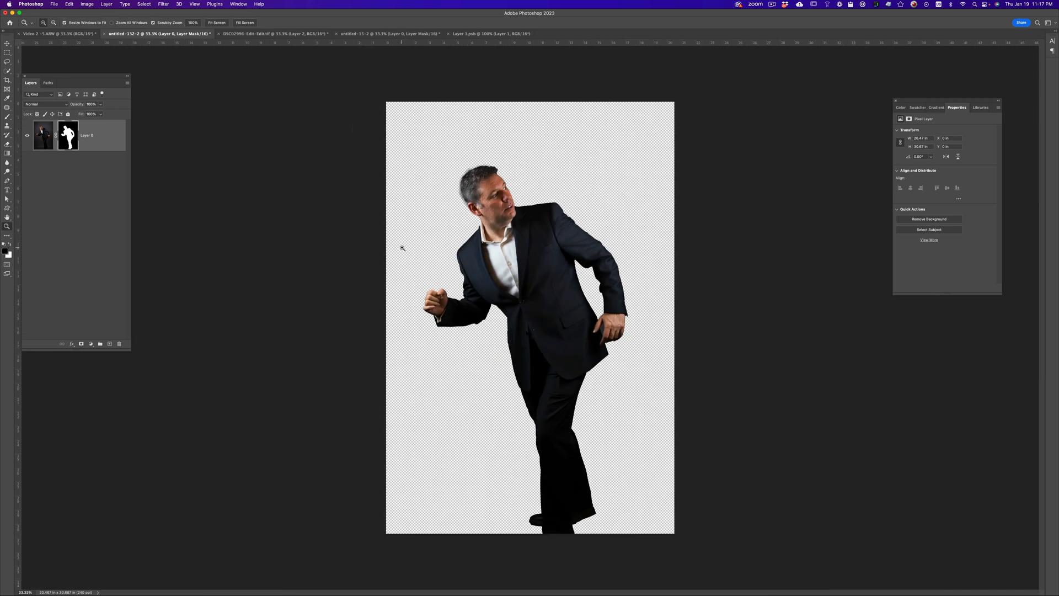
mouse_move(209, 162)
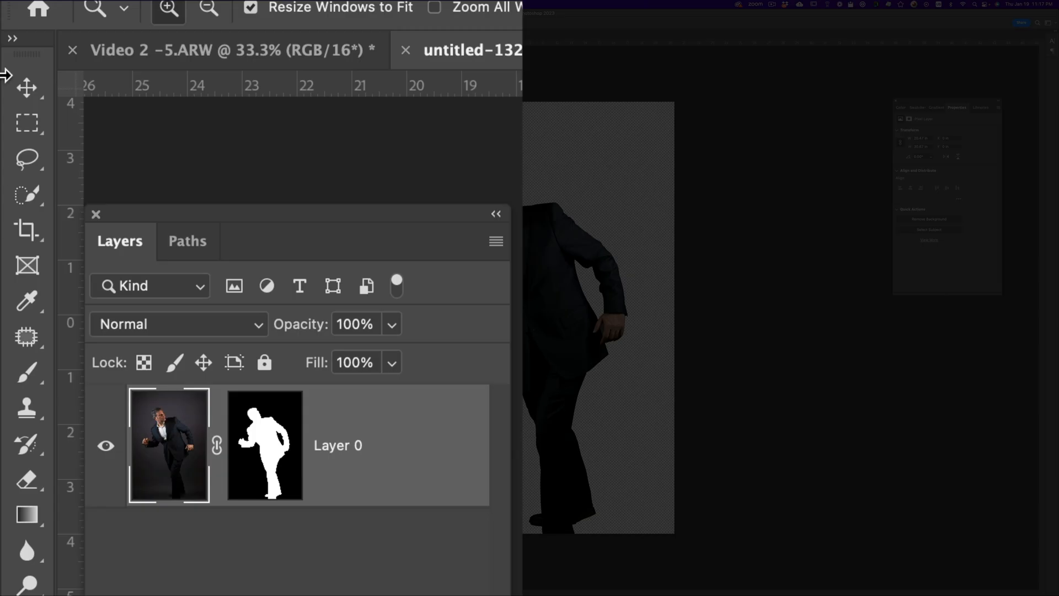
Copy the masked man into the Paris scene and scale him down onto the cobbled walkway
click(26, 88)
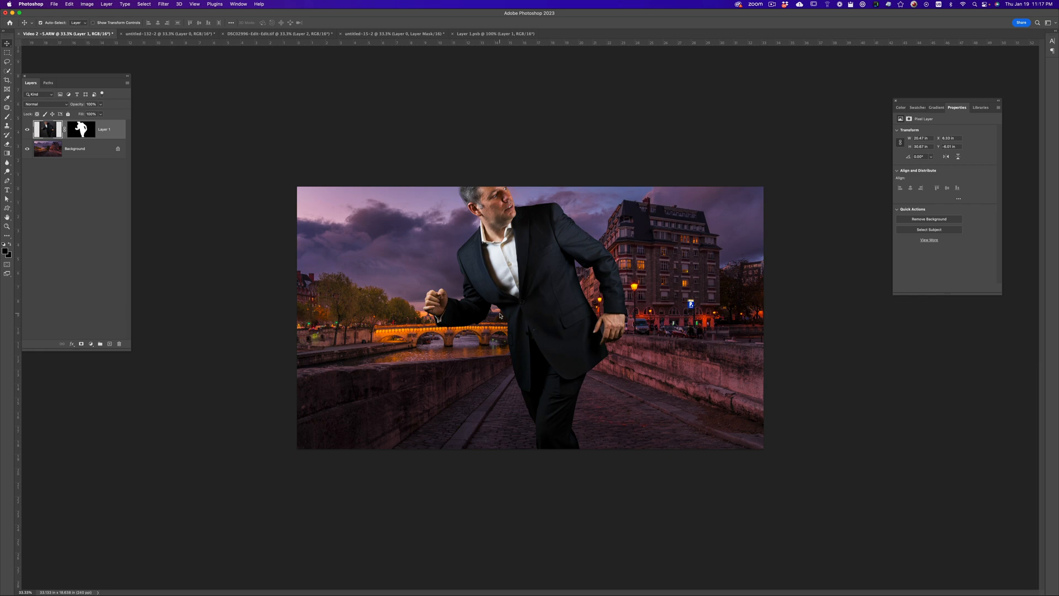
key(ctrl+t)
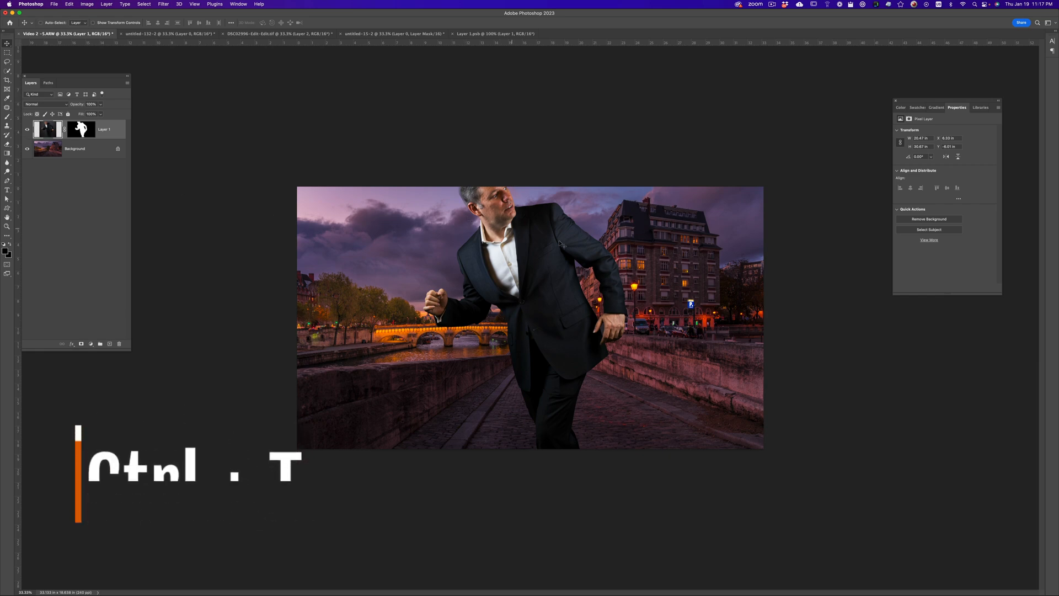
key(ctrl+t)
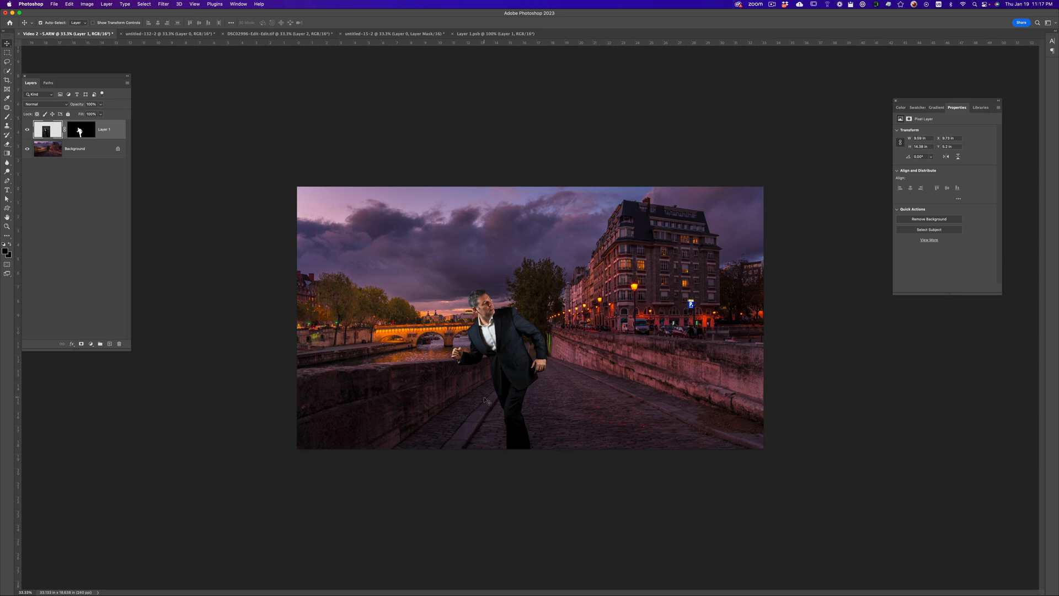
Duplicate the Paris background as a flat mauve layer clipped above the man
click(76, 149)
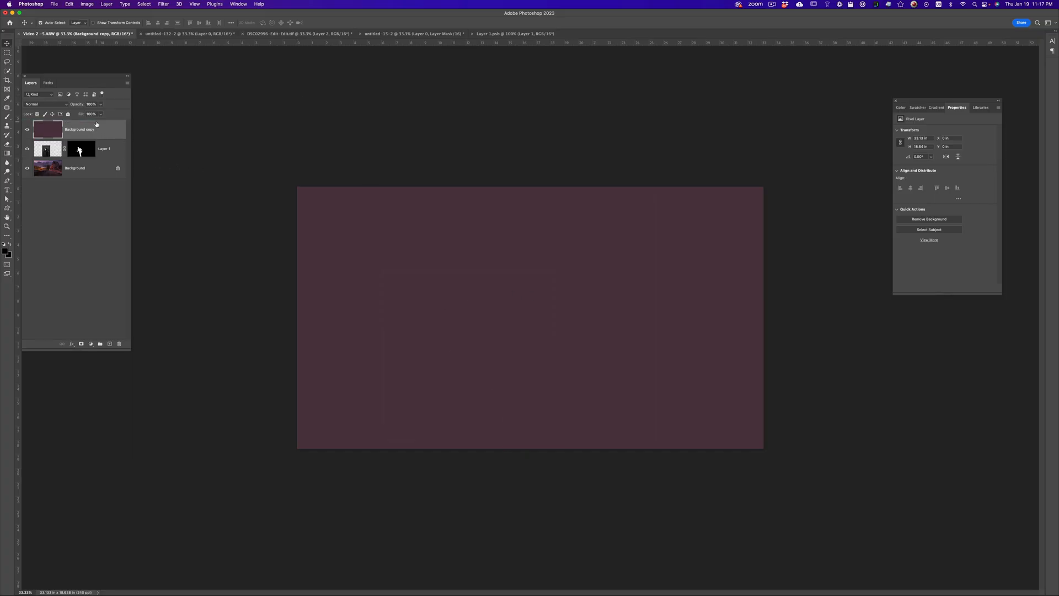
click(26, 168)
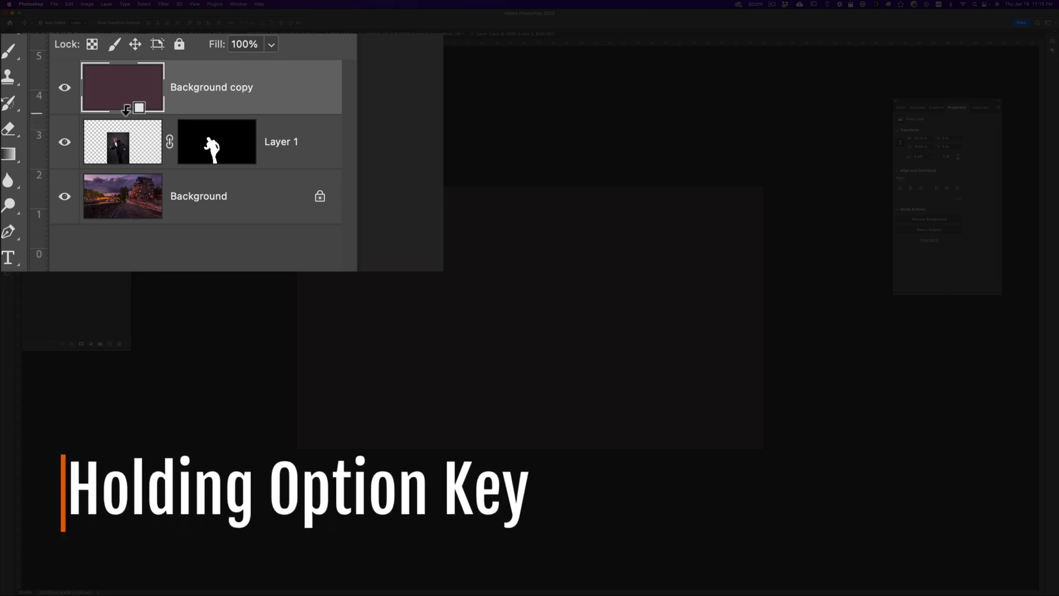
mouse_move(128, 111)
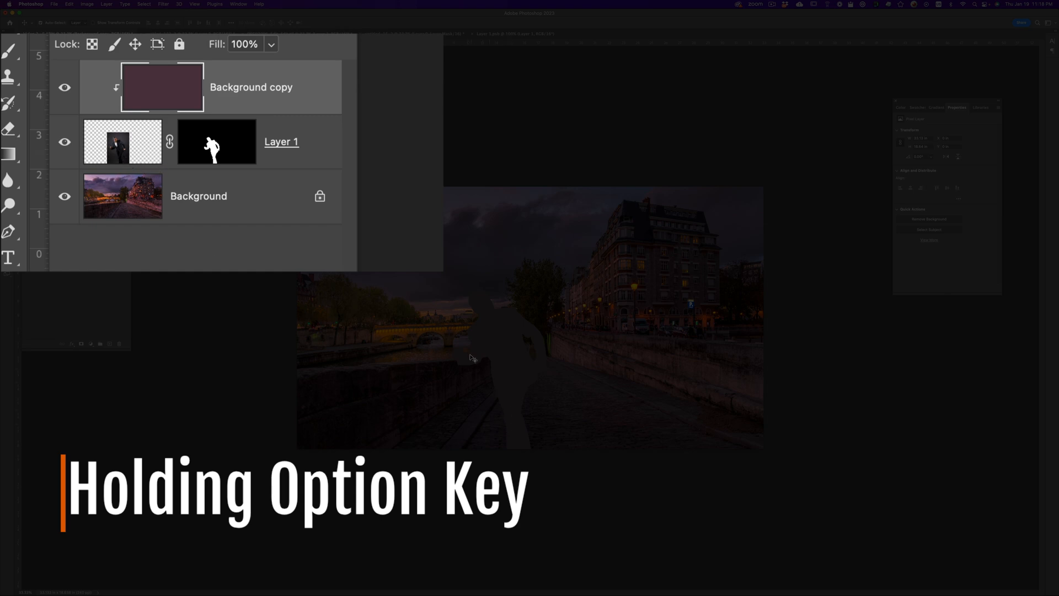
mouse_move(120, 149)
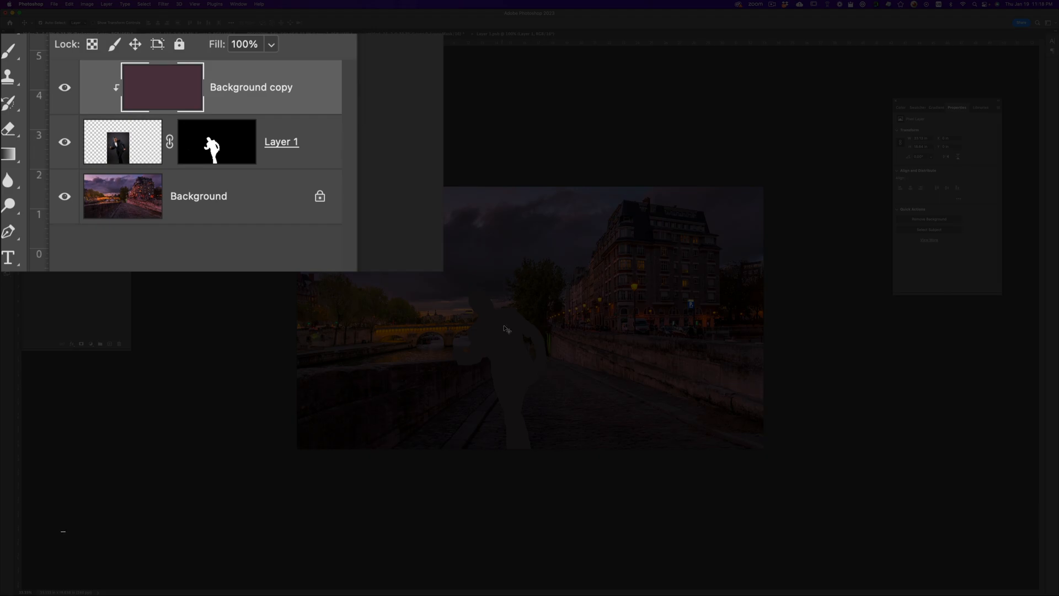
Blend the mauve copy as Color at about 35% opacity and toggle it to compare the tint
click(34, 104)
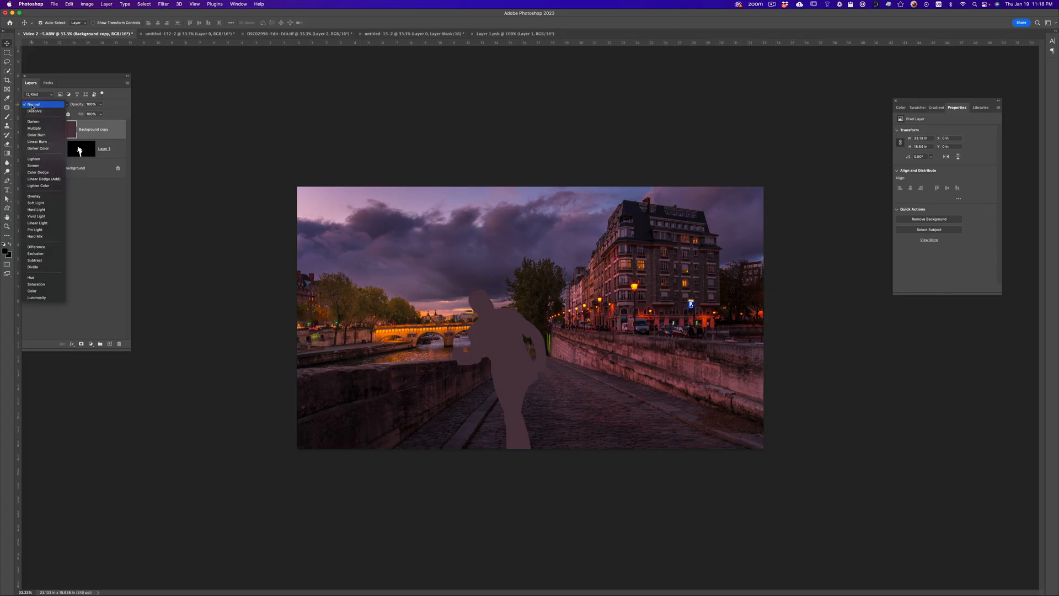
mouse_move(64, 502)
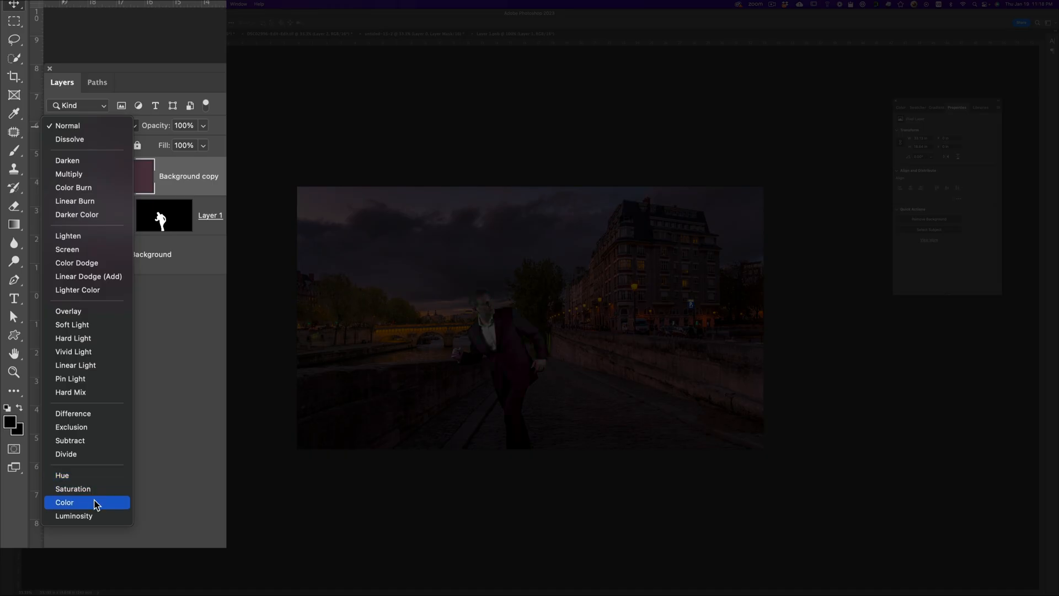
click(64, 502)
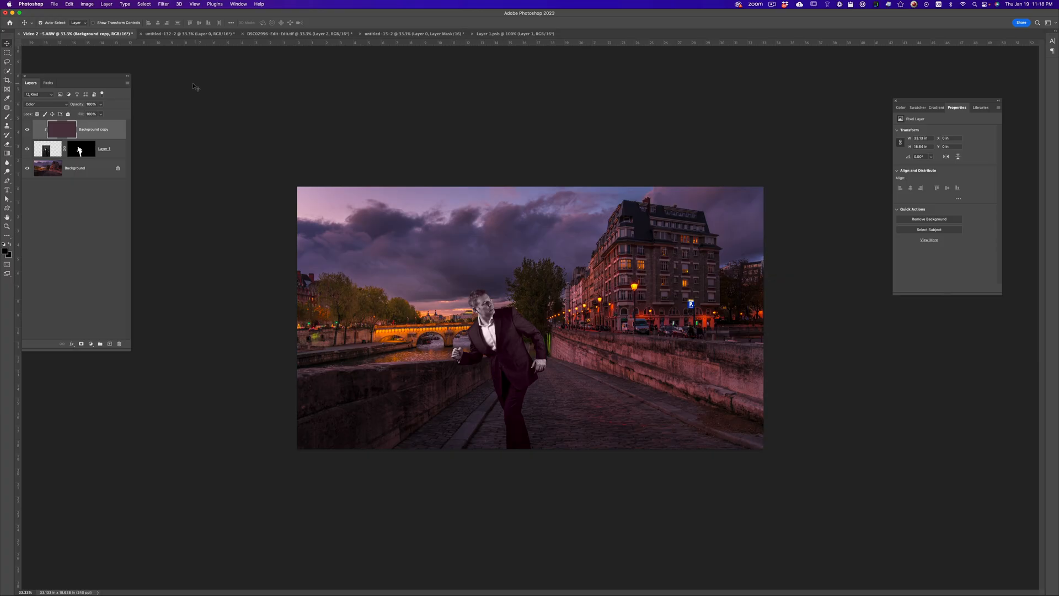
click(100, 104)
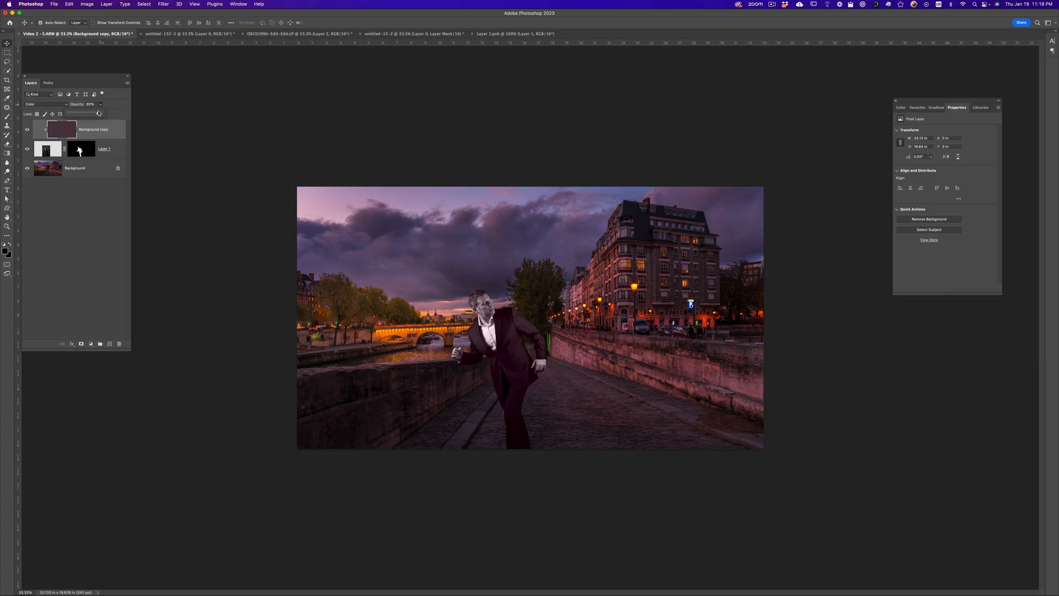
drag(100, 104, 88, 104)
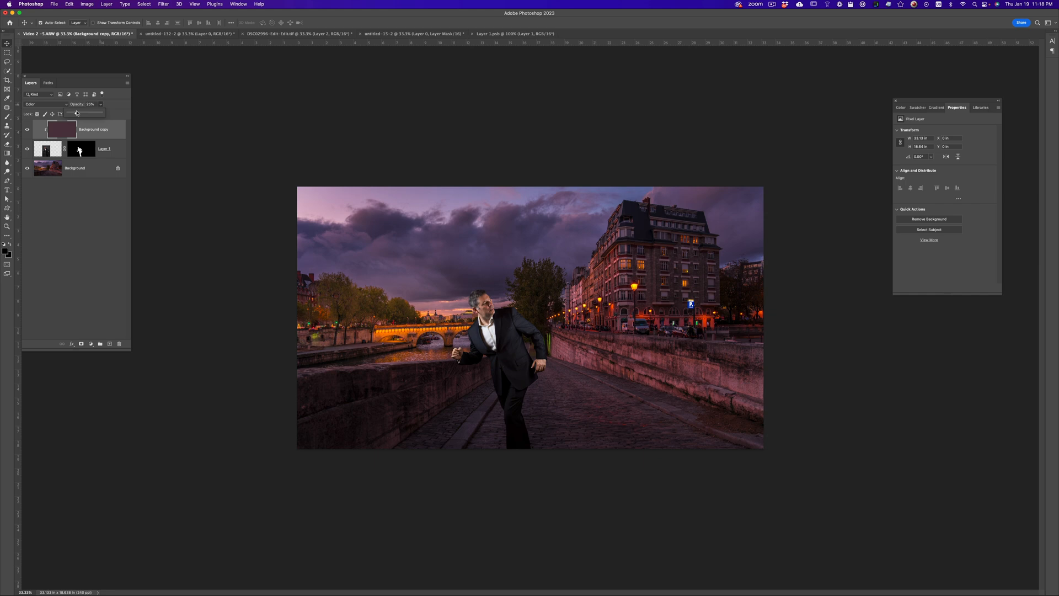
drag(76, 112, 79, 113)
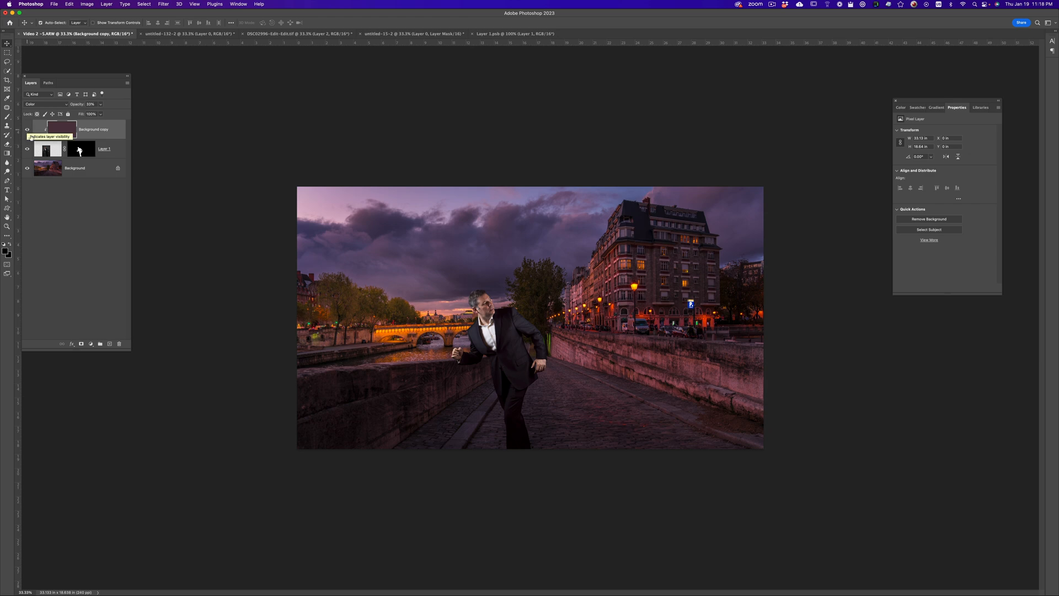
click(46, 149)
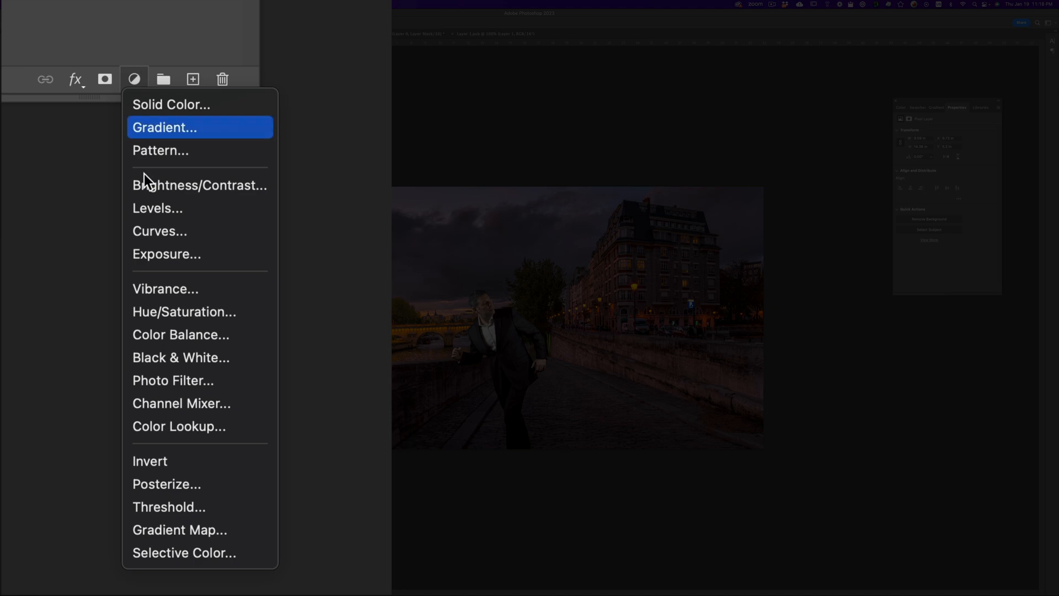
mouse_move(167, 231)
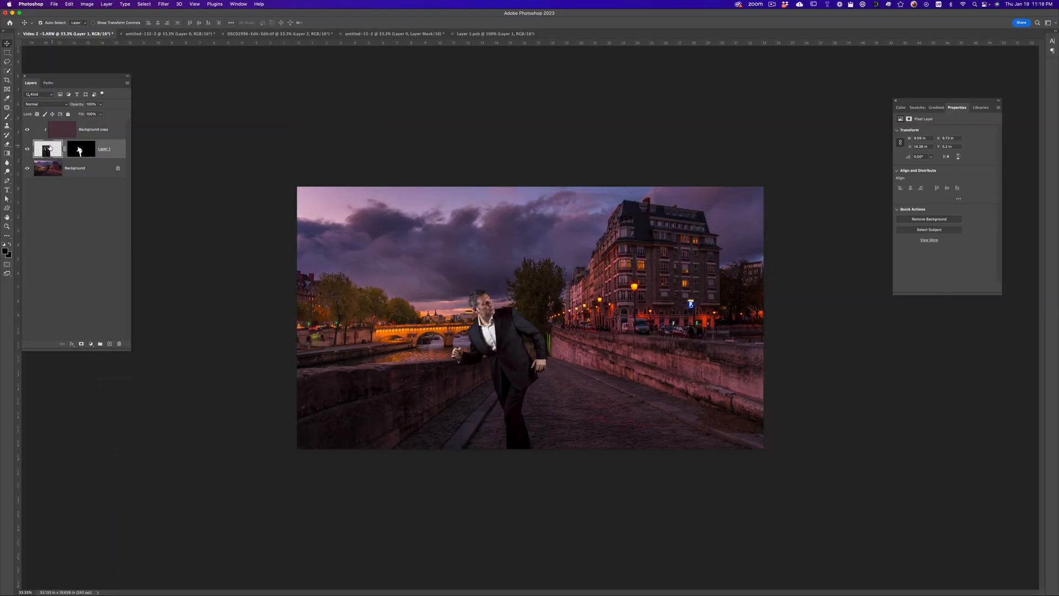
mouse_move(47, 149)
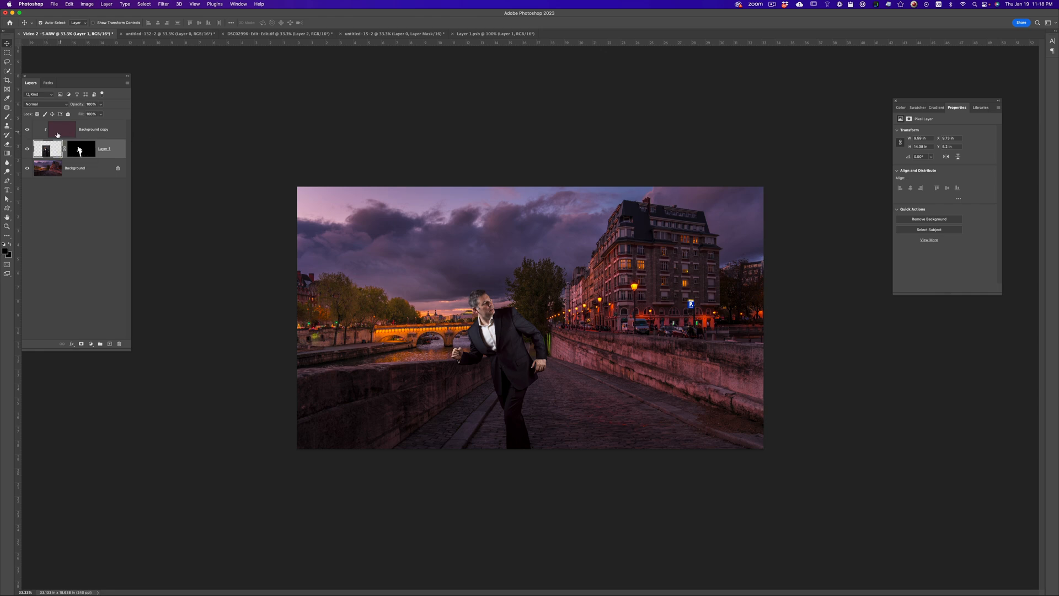
Add a Curves adjustment layer clipped to the suited man
click(91, 120)
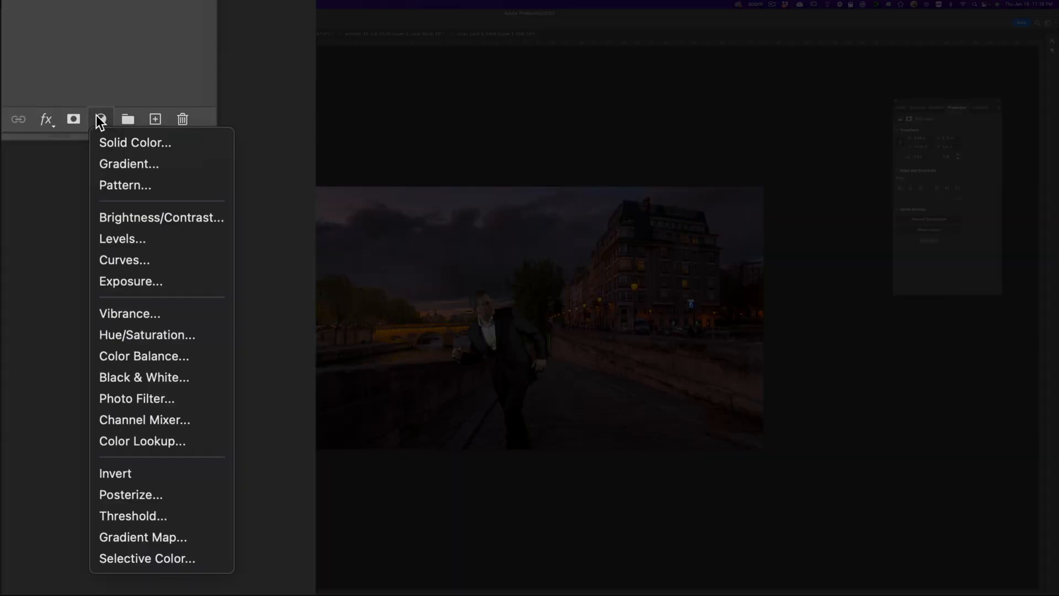
click(125, 261)
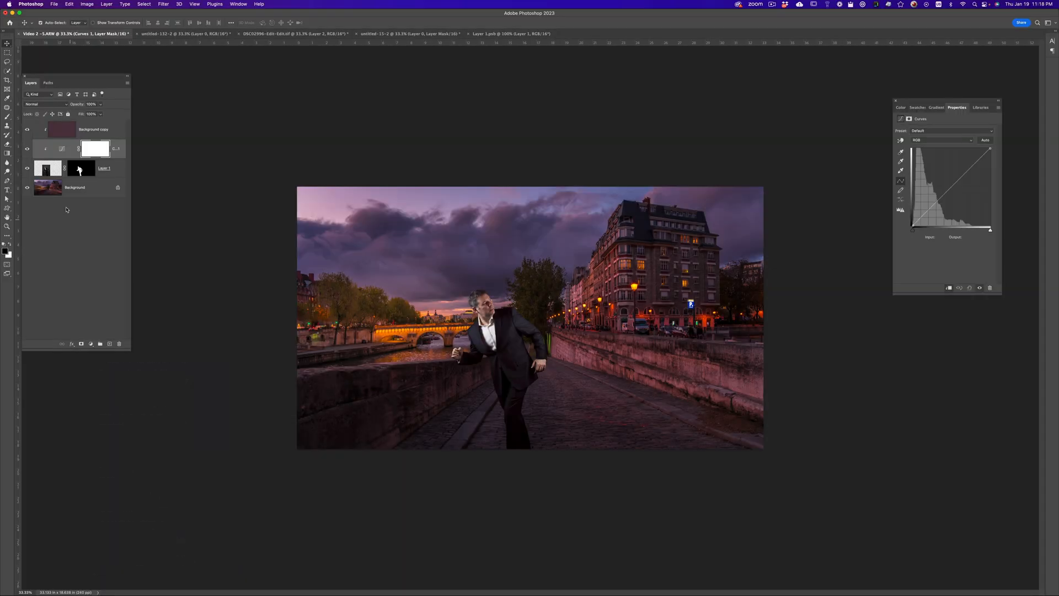
mouse_move(770, 235)
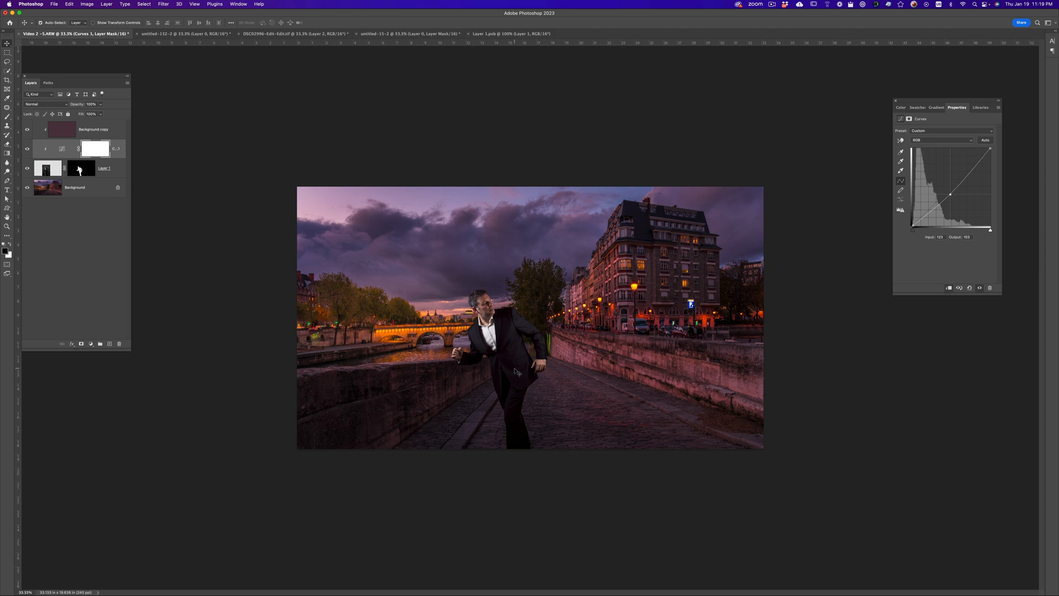
Add an empty layer beneath the man and sample a pale pink glow colour from the sky
click(75, 188)
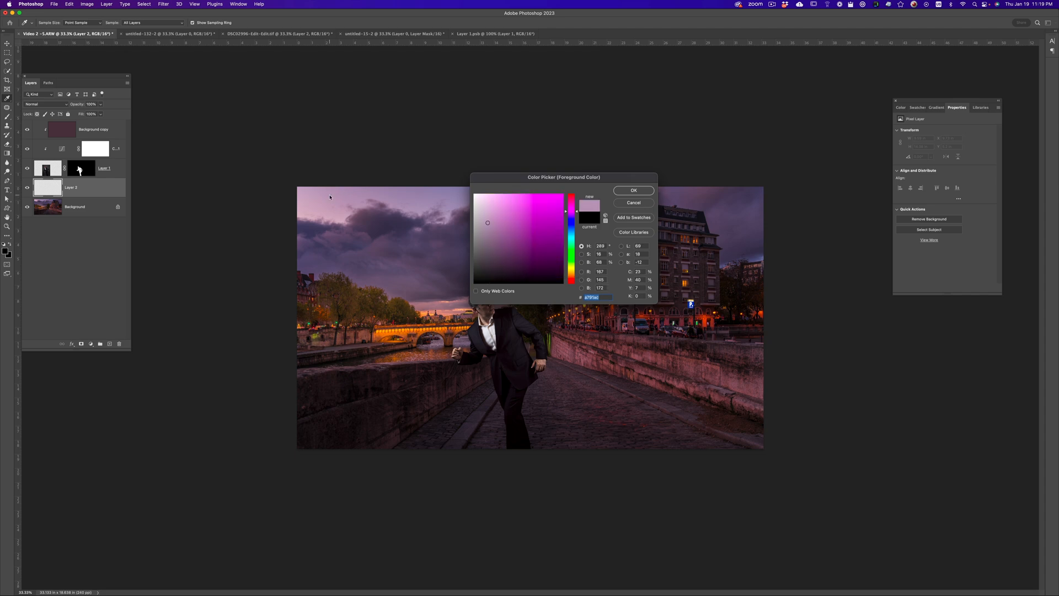
click(485, 210)
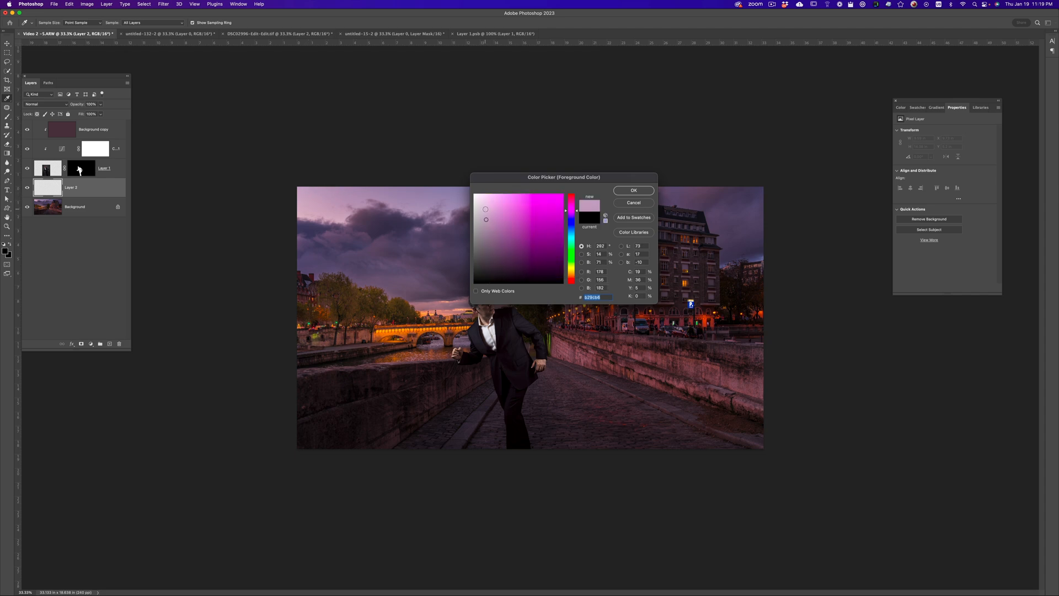
click(633, 190)
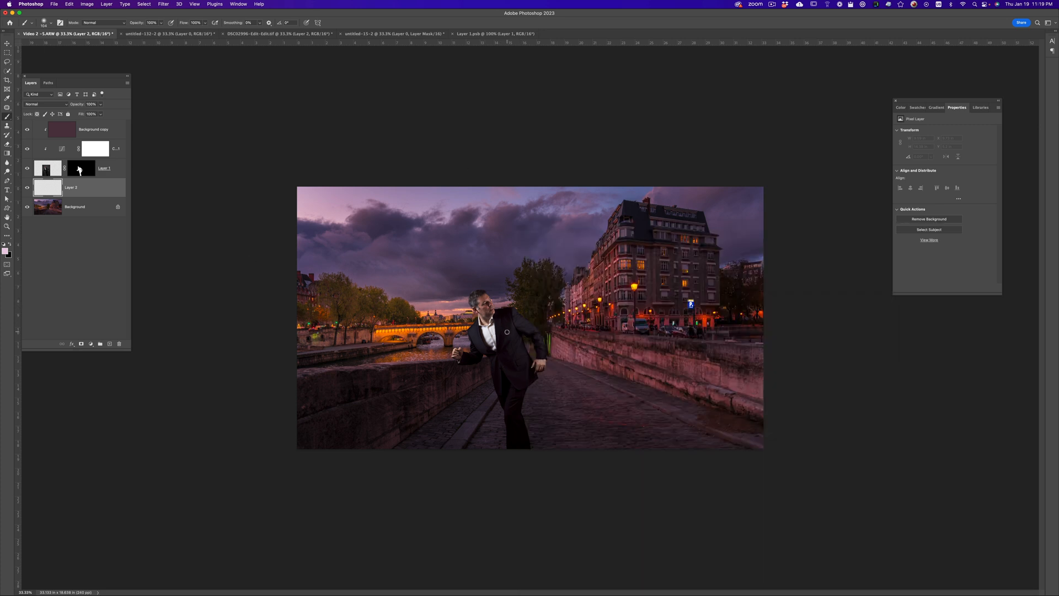
Paint a soft pink glow behind the man and fade the layer to about 33% opacity
key(ctrl+option)
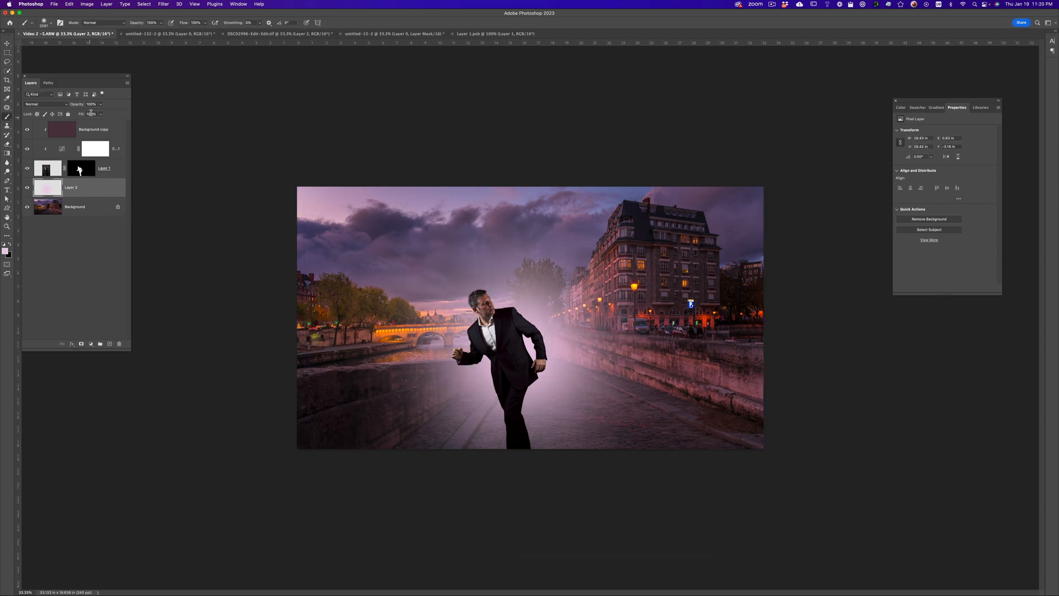
click(93, 103)
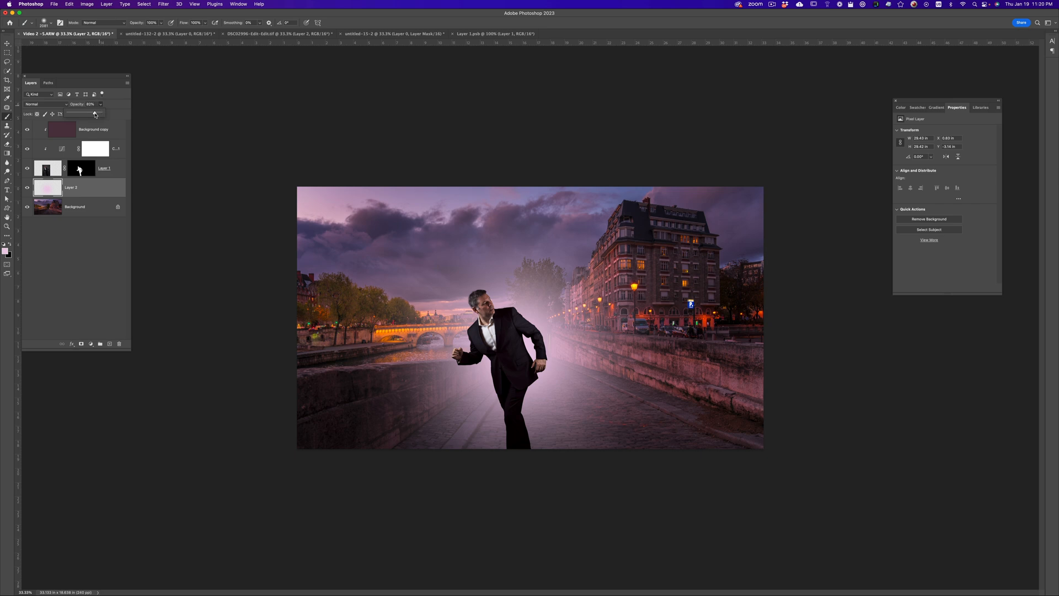
drag(95, 113, 79, 112)
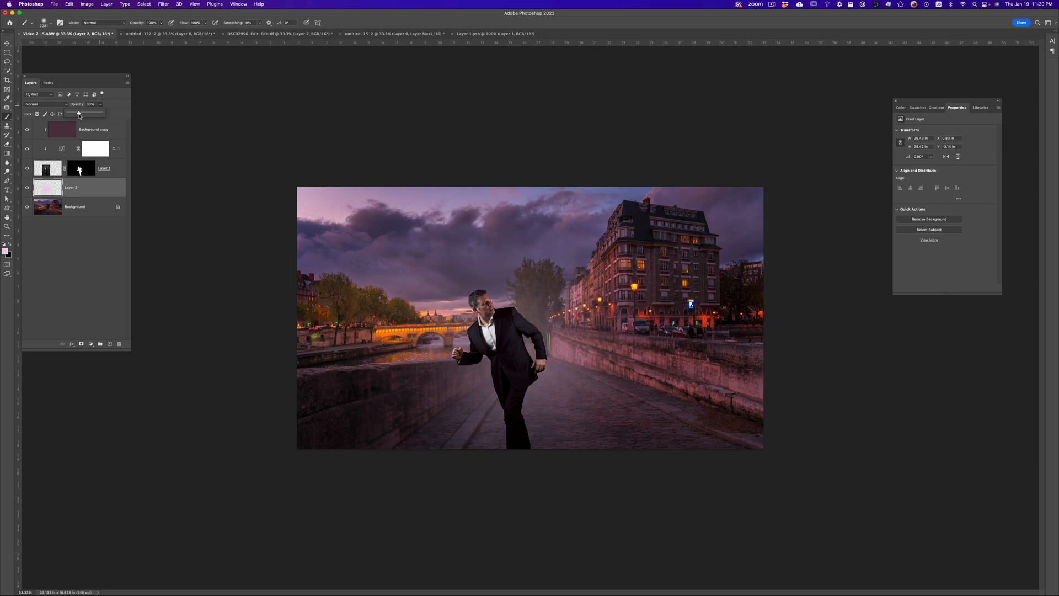